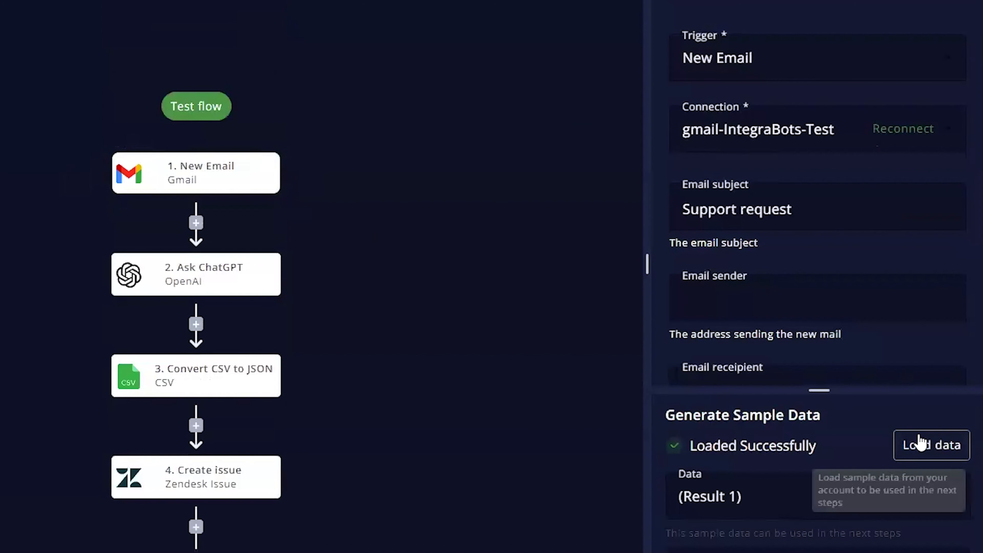
- Load sample email data, then view the Create issue step's successful test output
{"action": "left_click", "coordinate": [195, 277]}
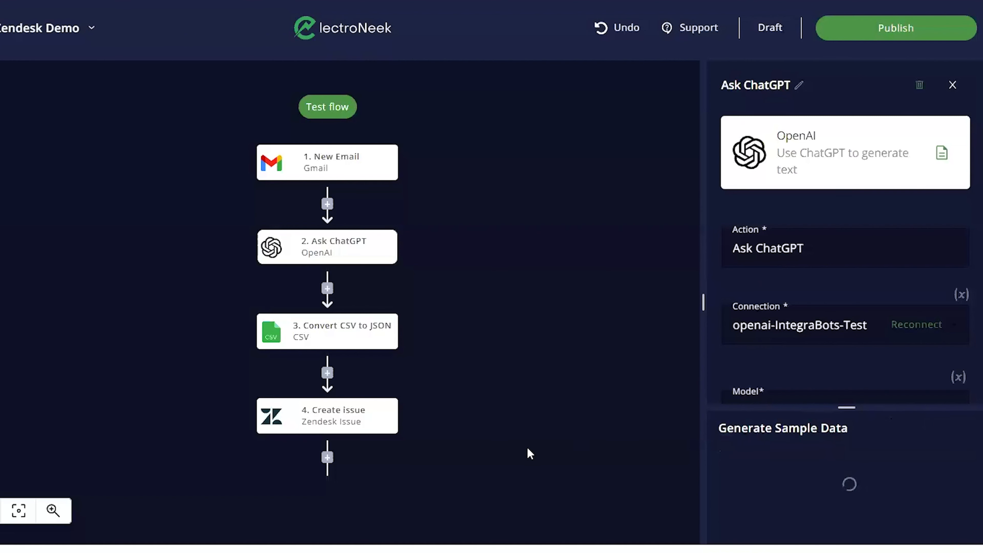
{"action": "left_click", "coordinate": [327, 416]}
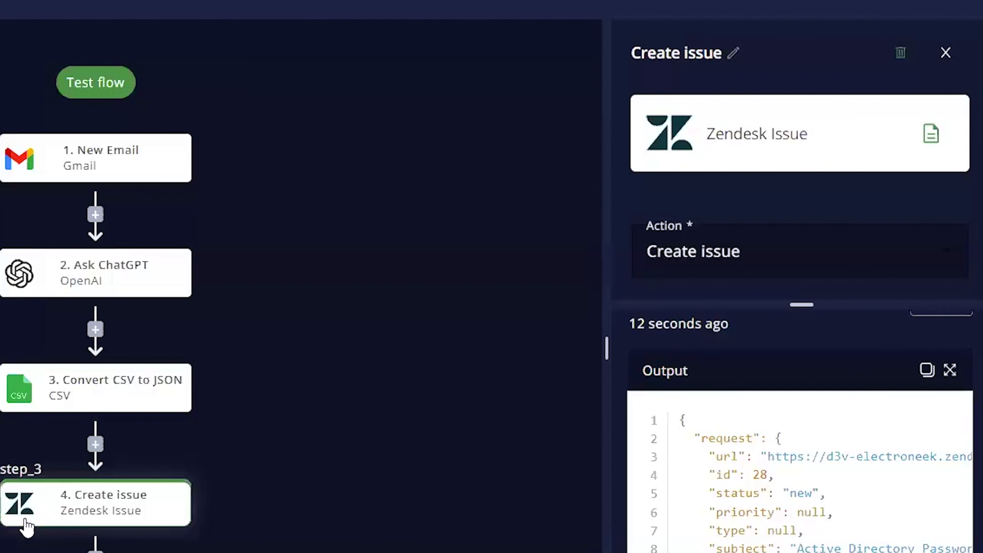
{"action": "scroll", "scroll_direction": "down", "scroll_amount": 3}
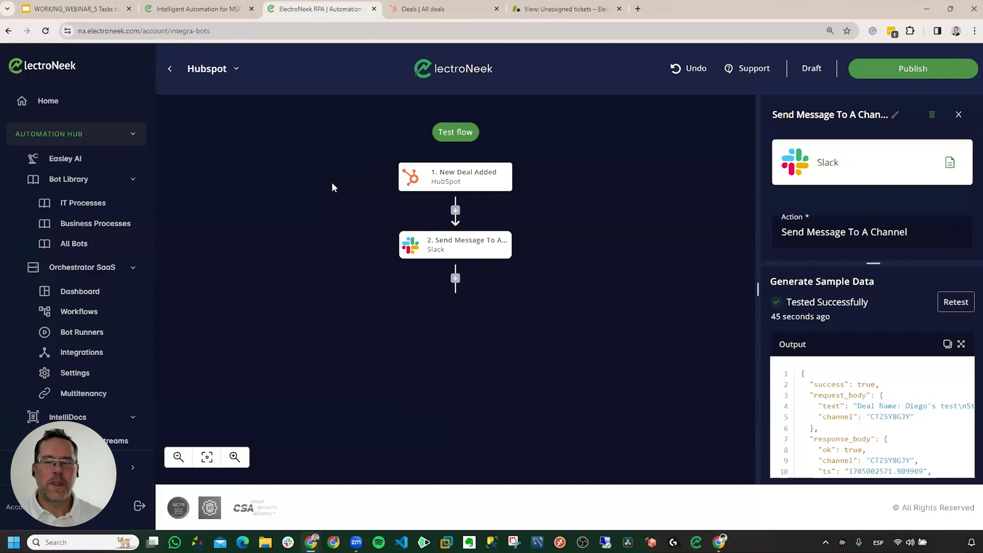
{"action": "mouse_move", "coordinate": [634, 134]}
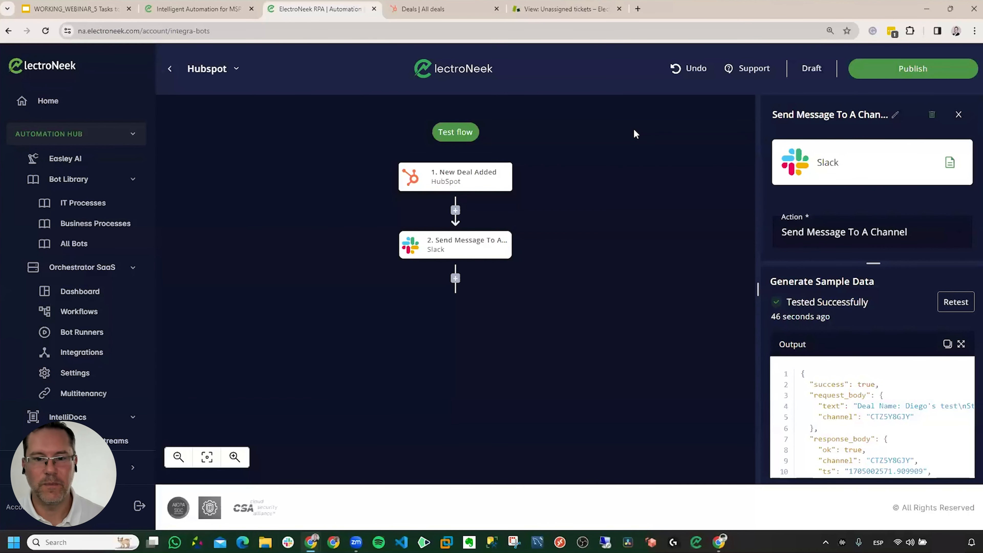
{"action": "mouse_move", "coordinate": [170, 72]}
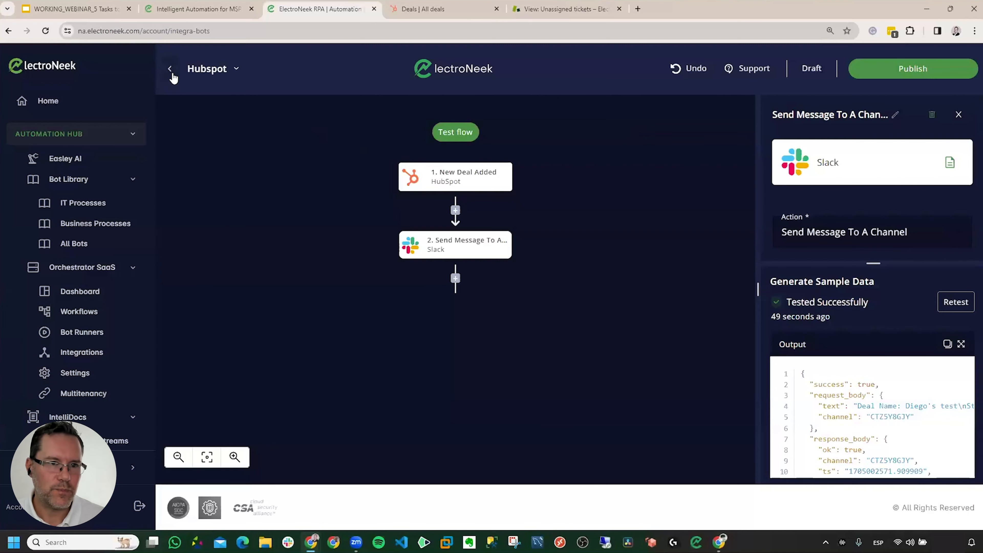
- Return from the flow editor to the IntegraBot flows list
{"action": "left_click", "coordinate": [169, 68]}
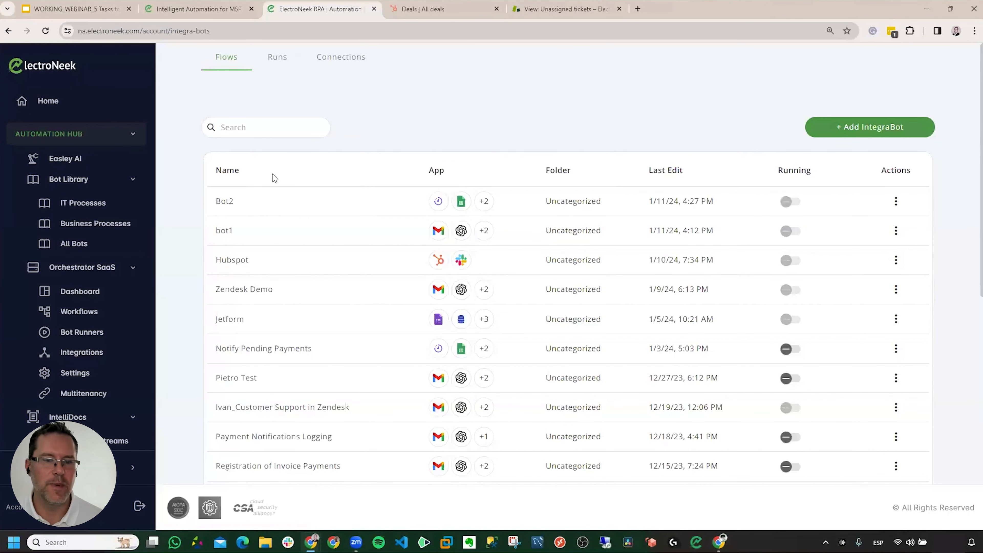
{"action": "mouse_move", "coordinate": [320, 297]}
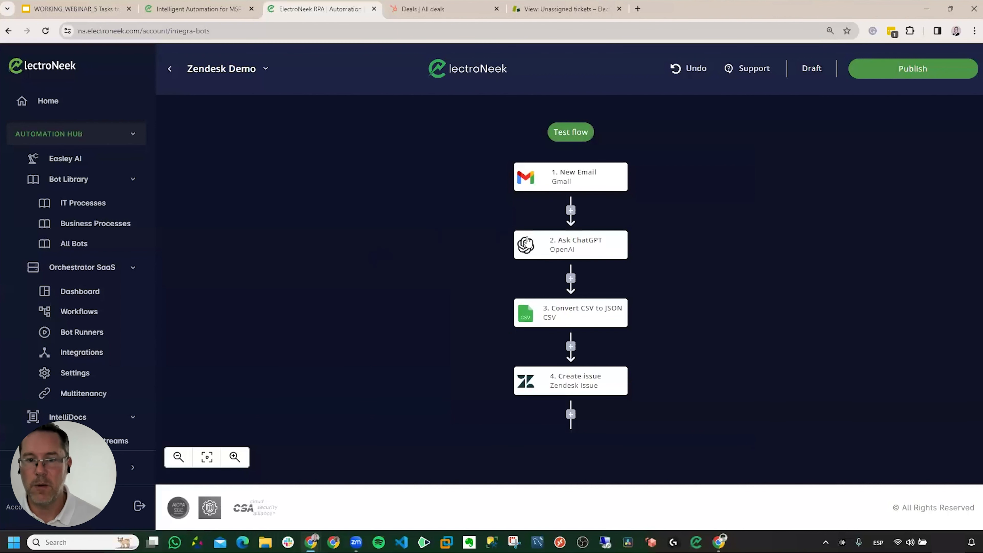
{"action": "mouse_move", "coordinate": [820, 140]}
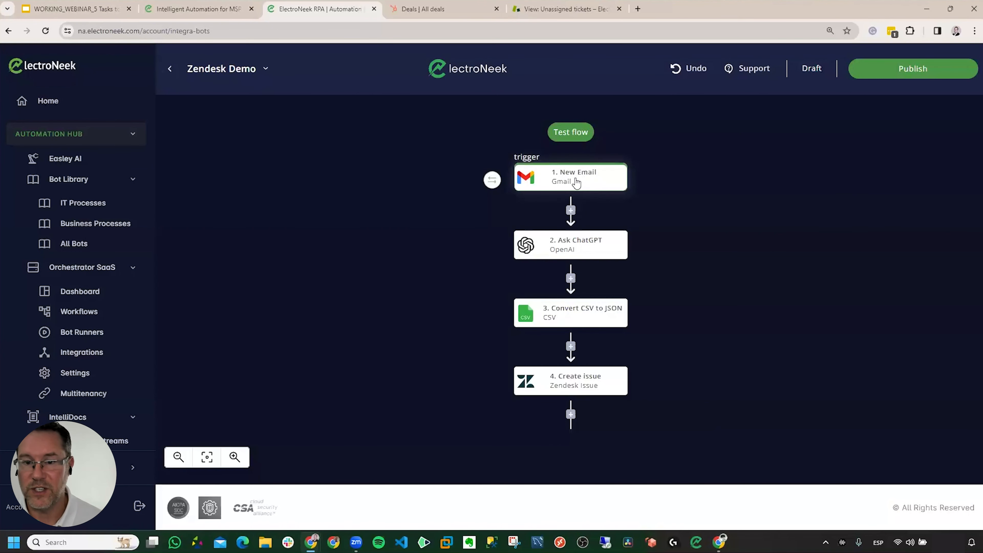
{"action": "left_click", "coordinate": [580, 246]}
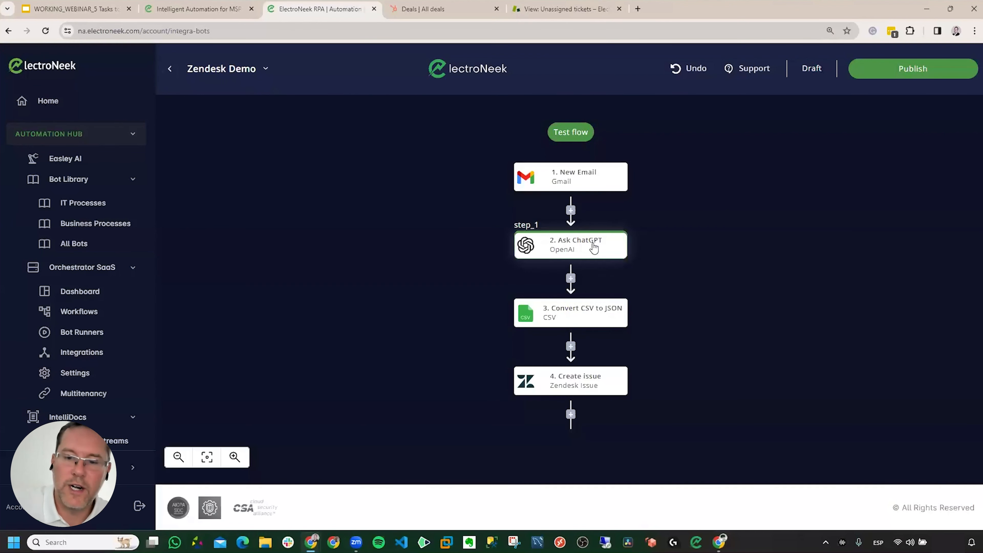
{"action": "mouse_move", "coordinate": [575, 436]}
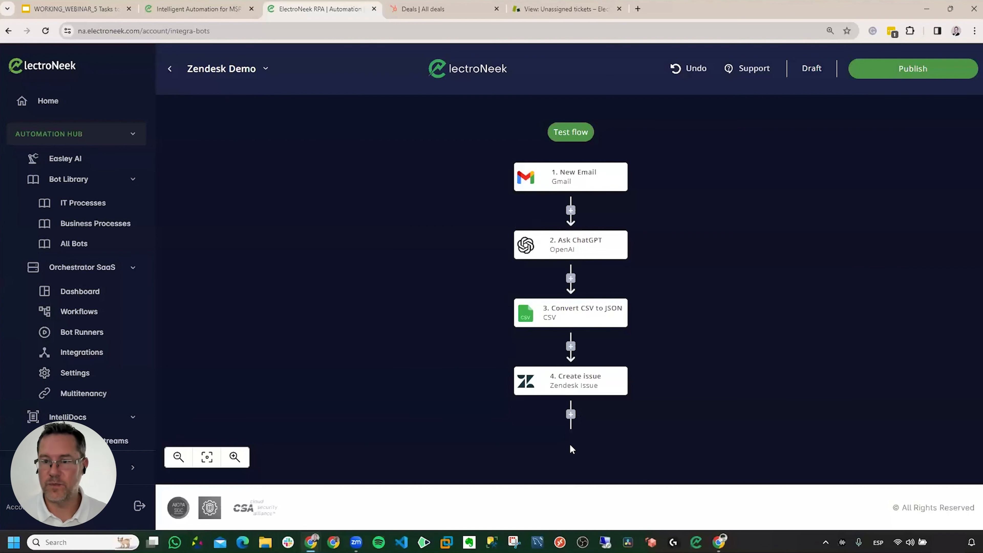
{"action": "mouse_move", "coordinate": [599, 412]}
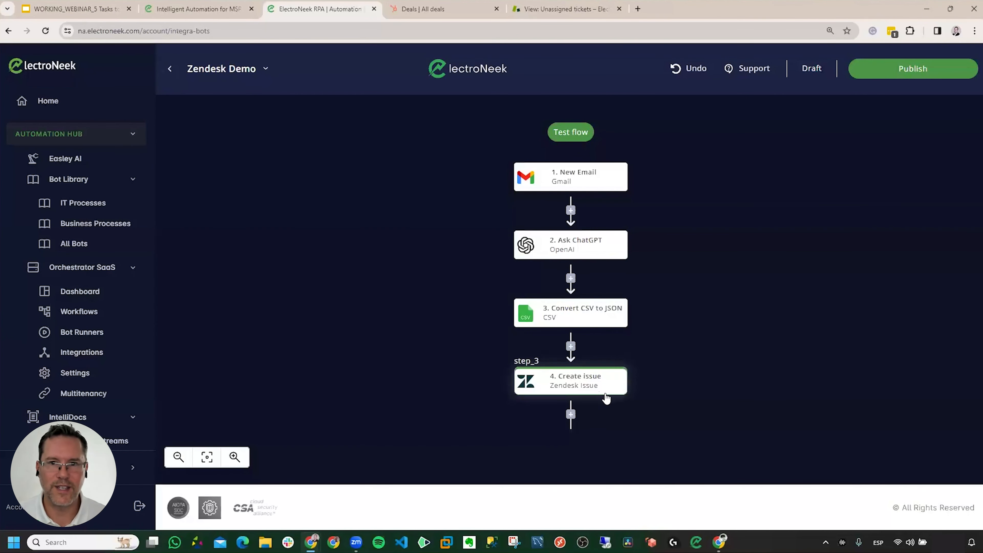
{"action": "left_click", "coordinate": [562, 9]}
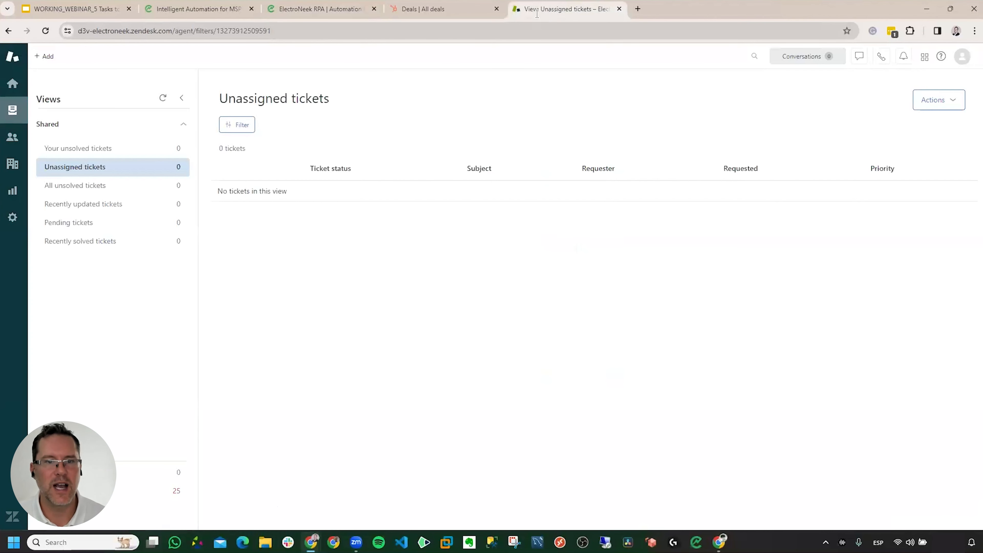
{"action": "mouse_move", "coordinate": [53, 133]}
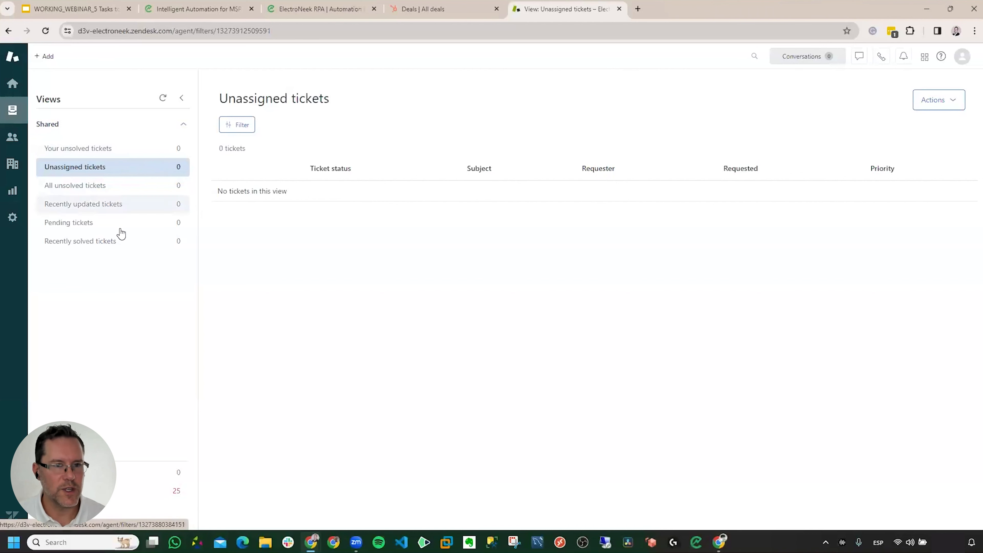
{"action": "mouse_move", "coordinate": [156, 277]}
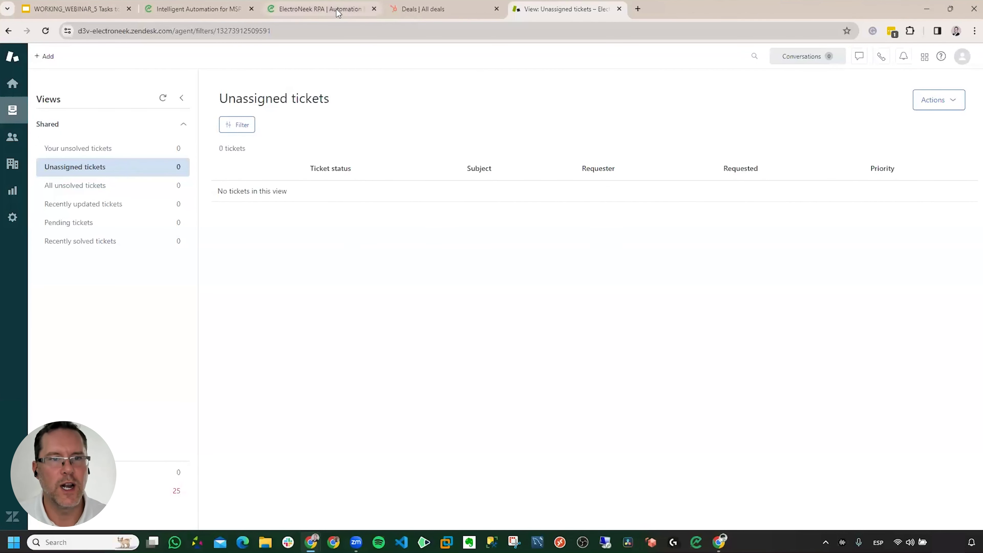
{"action": "left_click", "coordinate": [320, 9]}
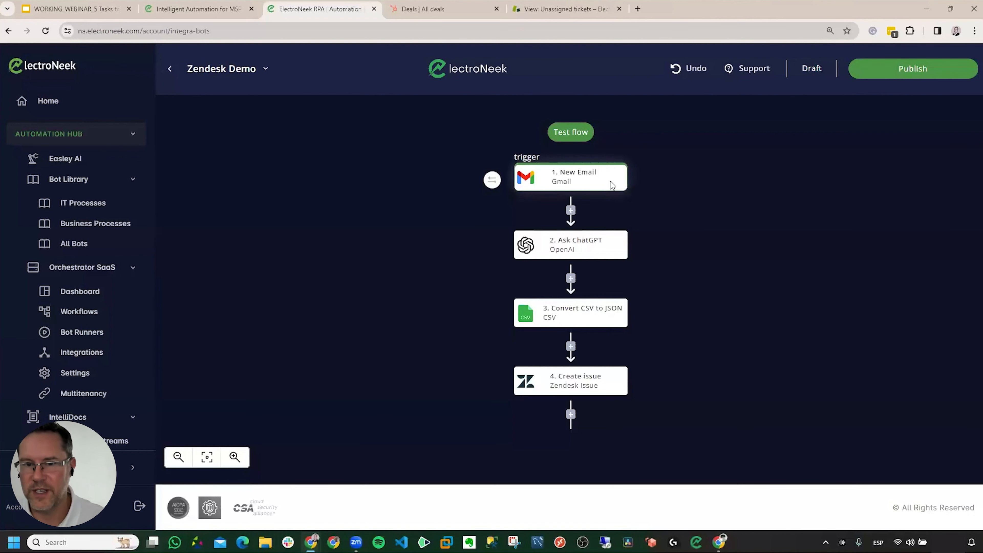
- Review the Gmail New Email trigger: subject 'Support request', label UNREAD, sample data loaded
{"action": "left_click", "coordinate": [573, 177]}
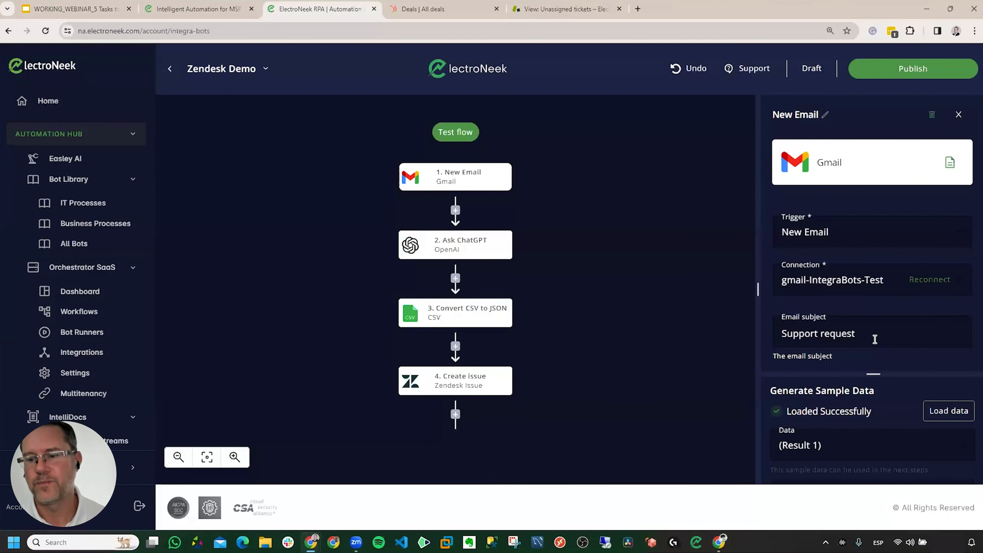
{"action": "scroll", "scroll_direction": "down", "scroll_amount": 3}
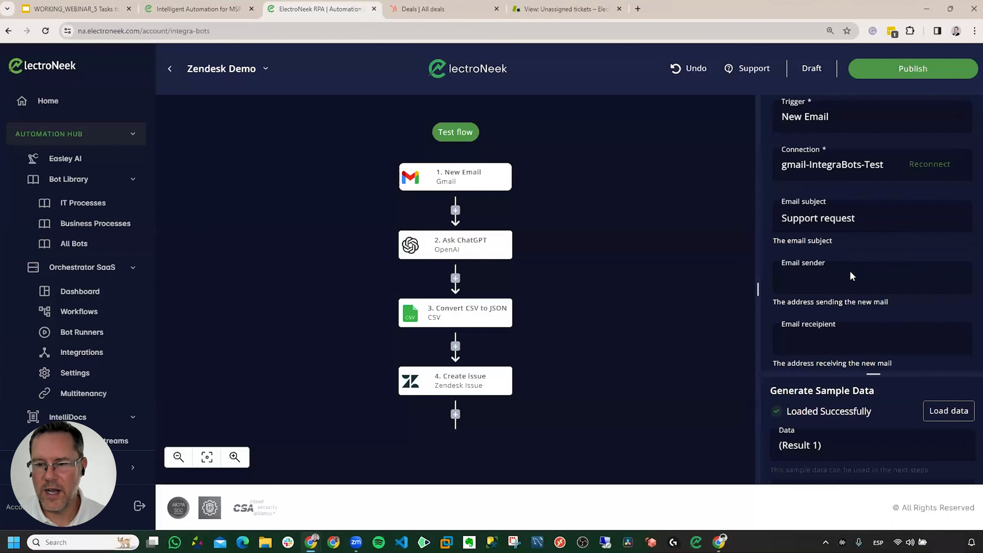
{"action": "scroll", "scroll_direction": "down", "scroll_amount": 3}
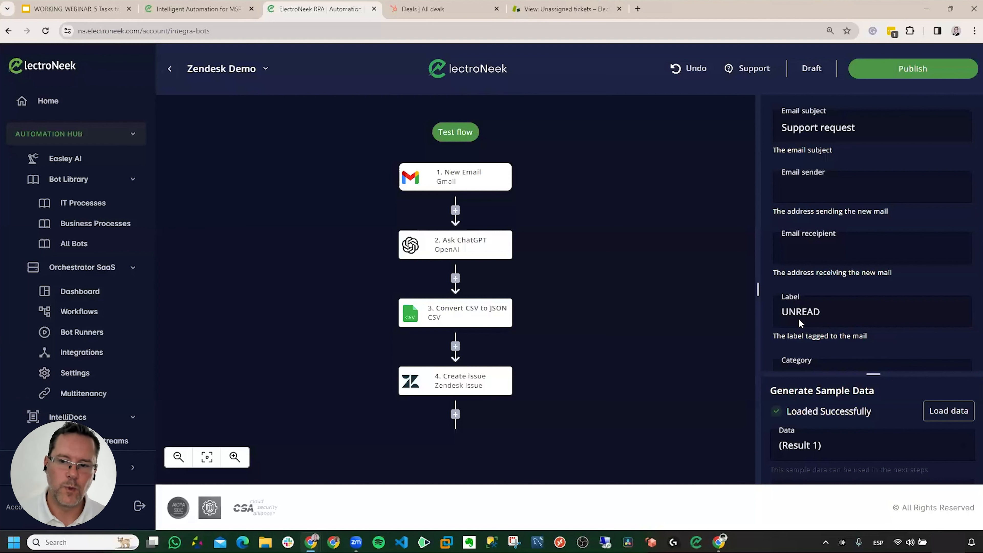
{"action": "mouse_move", "coordinate": [472, 255]}
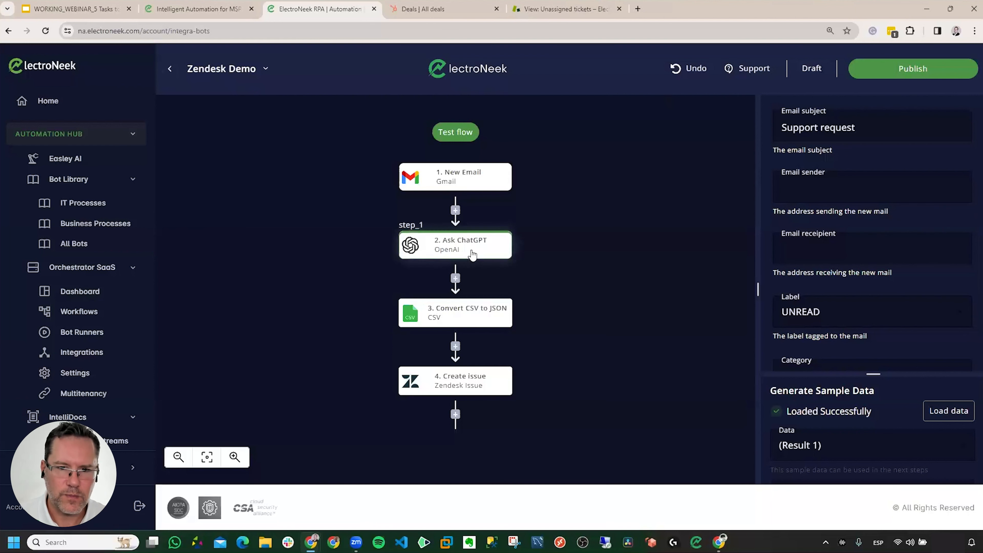
- Review the Ask ChatGPT step: gpt-4 model, support-agent prompt, temperature 0.17
{"action": "left_click", "coordinate": [473, 252]}
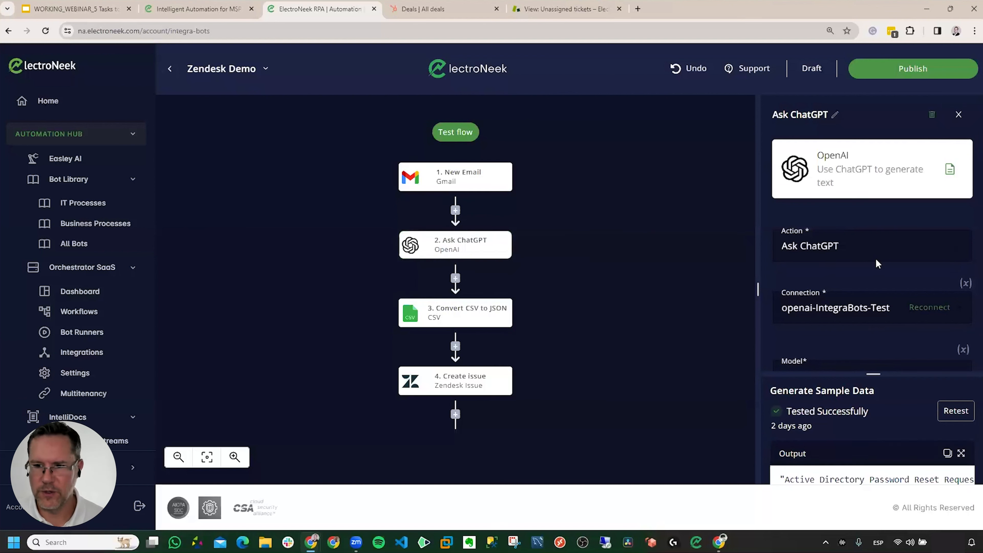
{"action": "scroll", "scroll_direction": "down", "scroll_amount": 3}
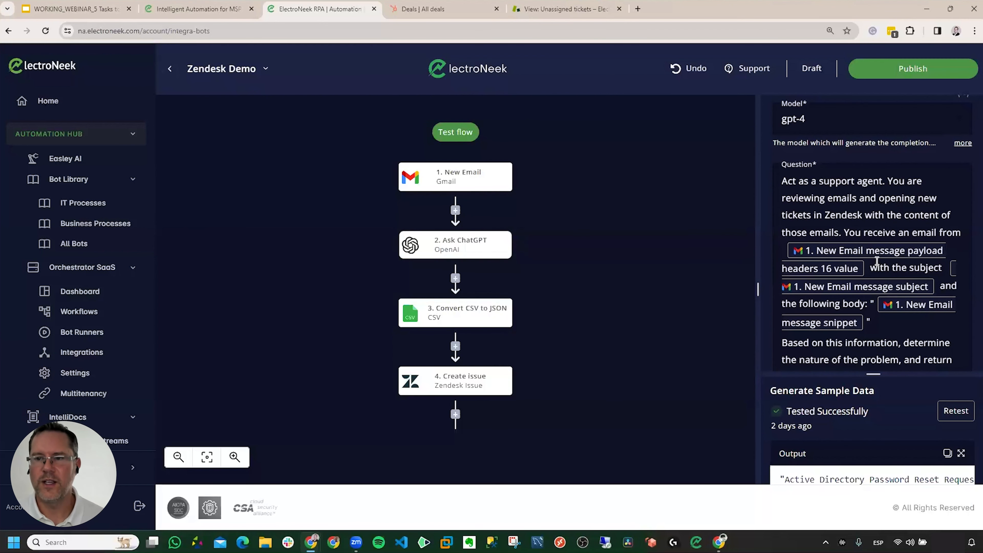
{"action": "scroll", "scroll_direction": "down", "scroll_amount": 3}
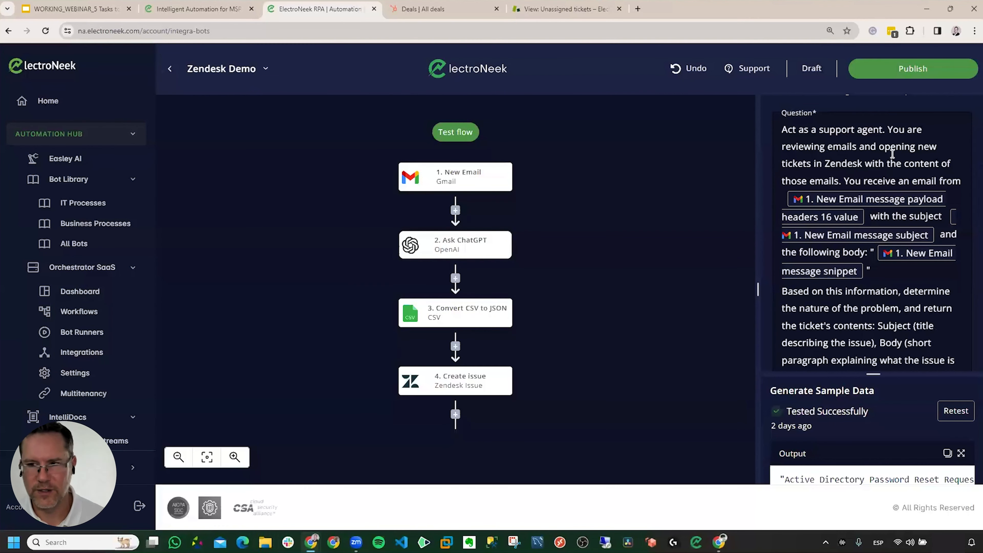
{"action": "mouse_move", "coordinate": [862, 155]}
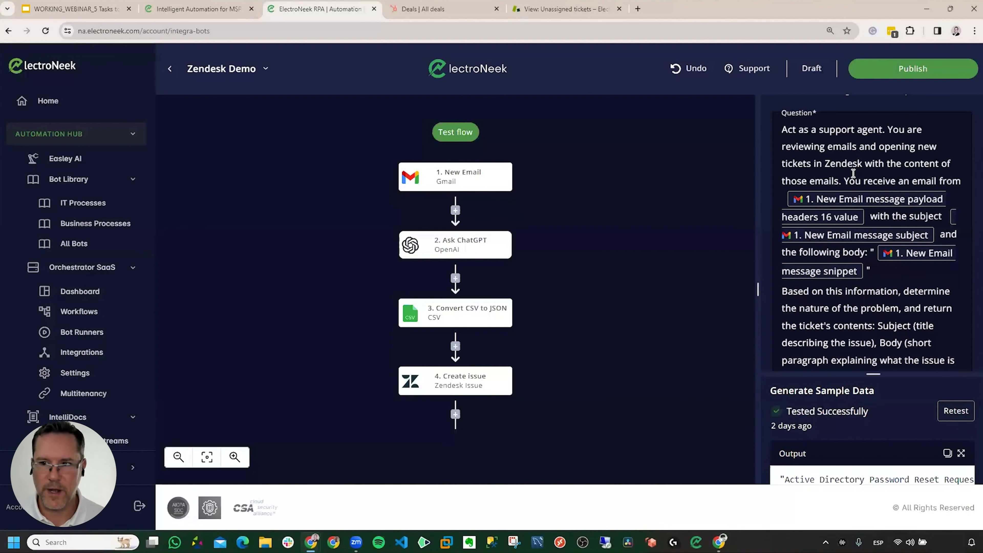
{"action": "mouse_move", "coordinate": [820, 198]}
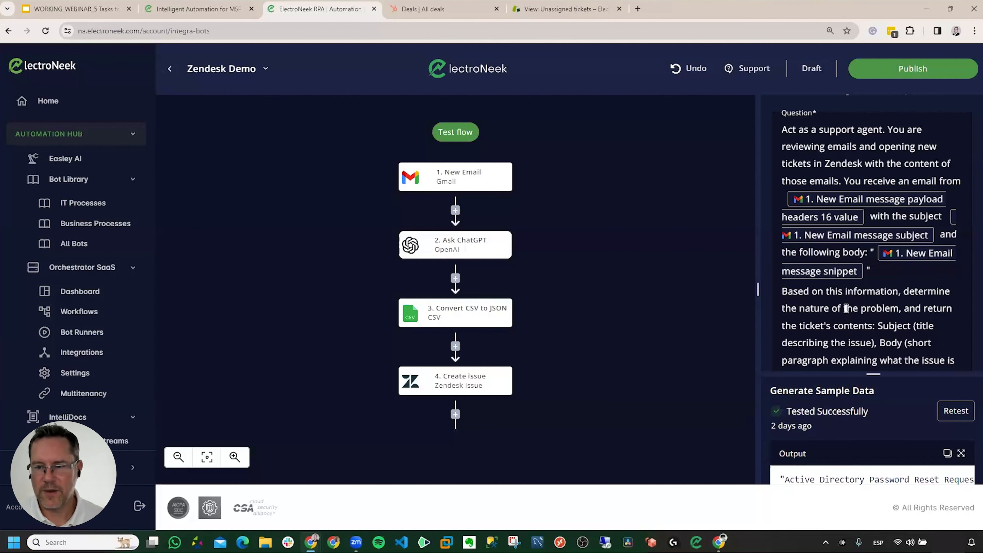
{"action": "scroll", "scroll_direction": "down", "scroll_amount": 3}
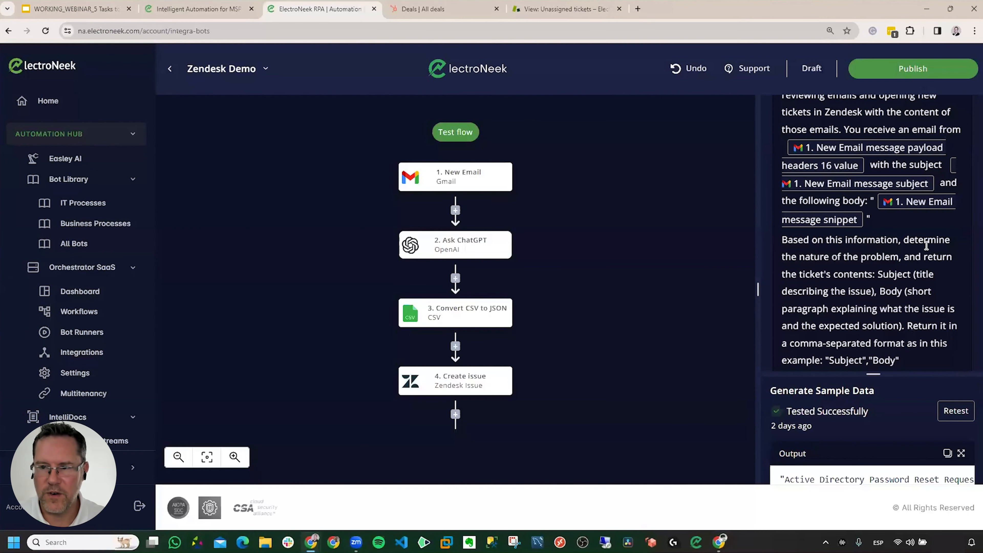
{"action": "mouse_move", "coordinate": [865, 285]}
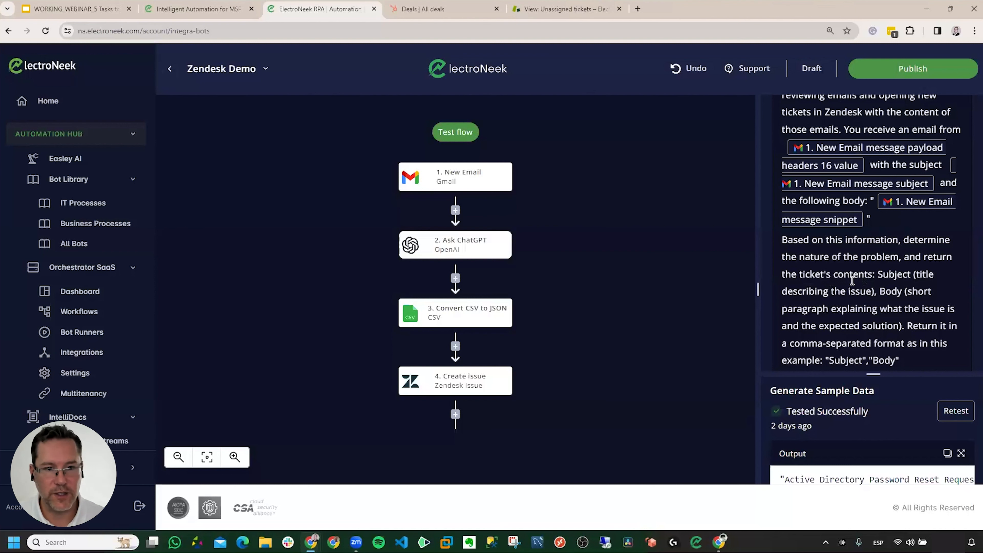
{"action": "mouse_move", "coordinate": [837, 299]}
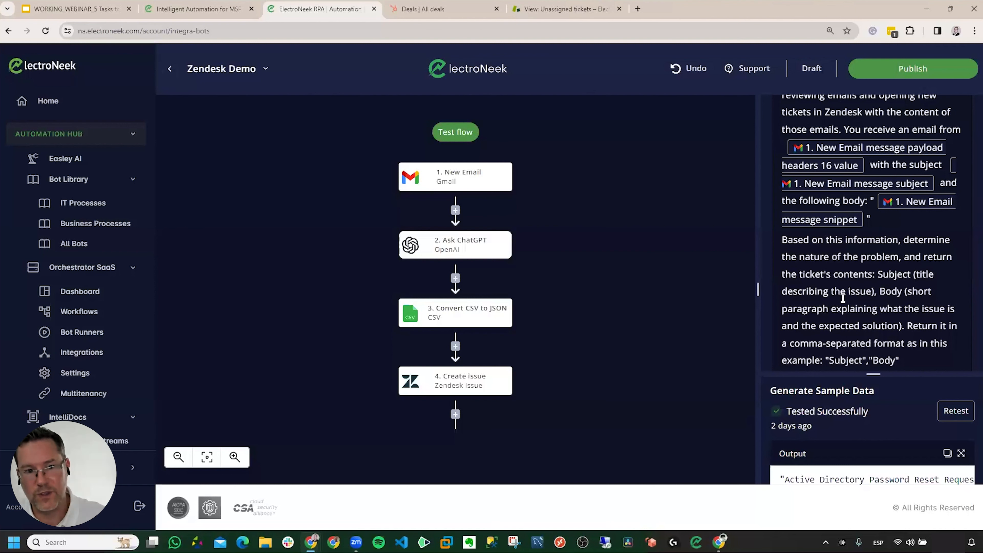
{"action": "mouse_move", "coordinate": [865, 299]}
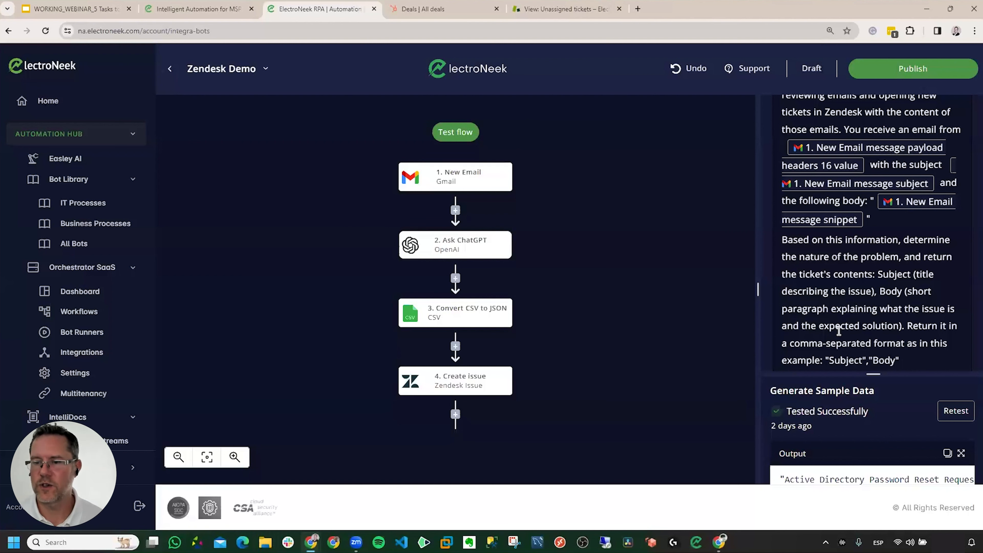
{"action": "scroll", "scroll_direction": "down", "scroll_amount": 3}
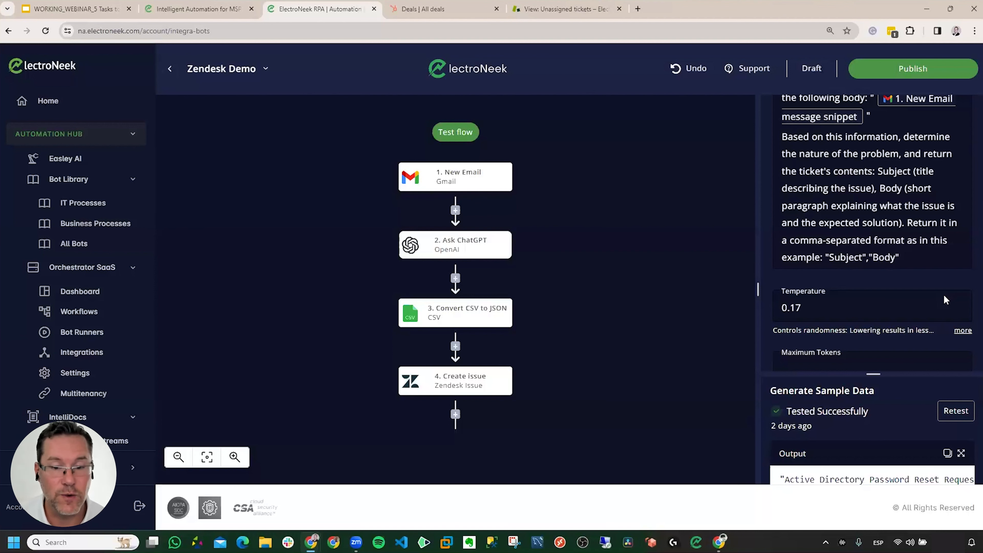
{"action": "mouse_move", "coordinate": [437, 241]}
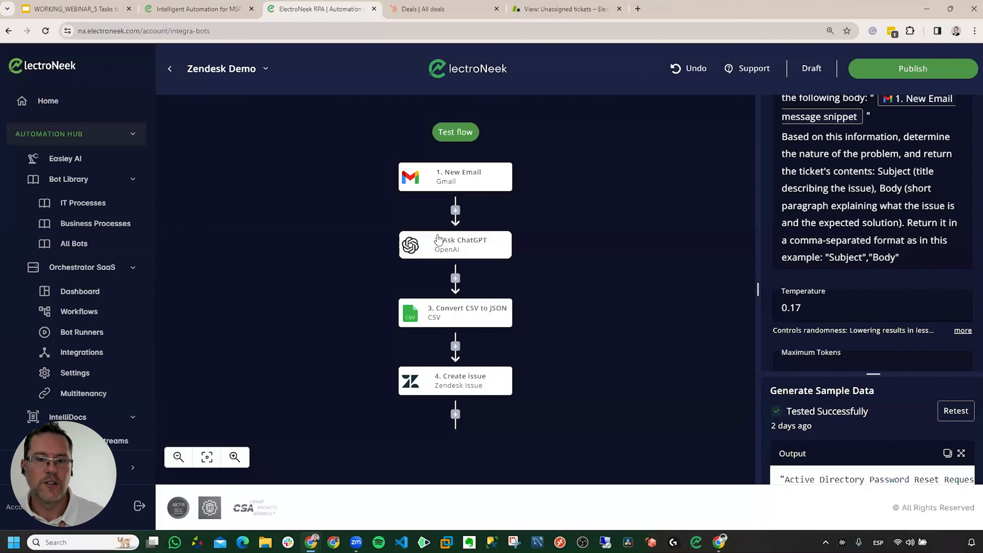
- Show the Convert CSV to JSON step taking ChatGPT's output as CSV text
{"action": "left_click", "coordinate": [454, 312]}
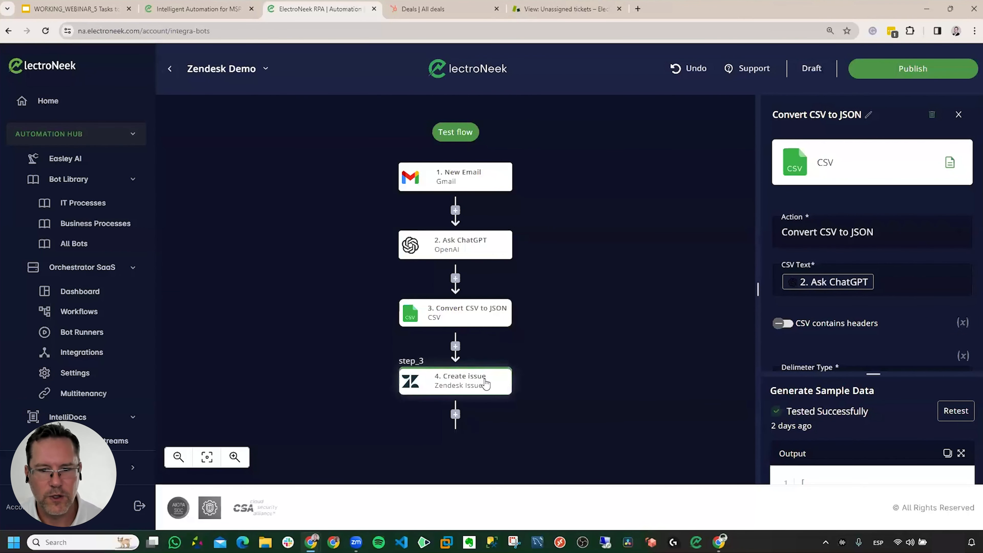
- Review the Create issue step: zendesk-issue connection, subject and comment mapped from CSV-to-JSON fields
{"action": "left_click", "coordinate": [465, 381]}
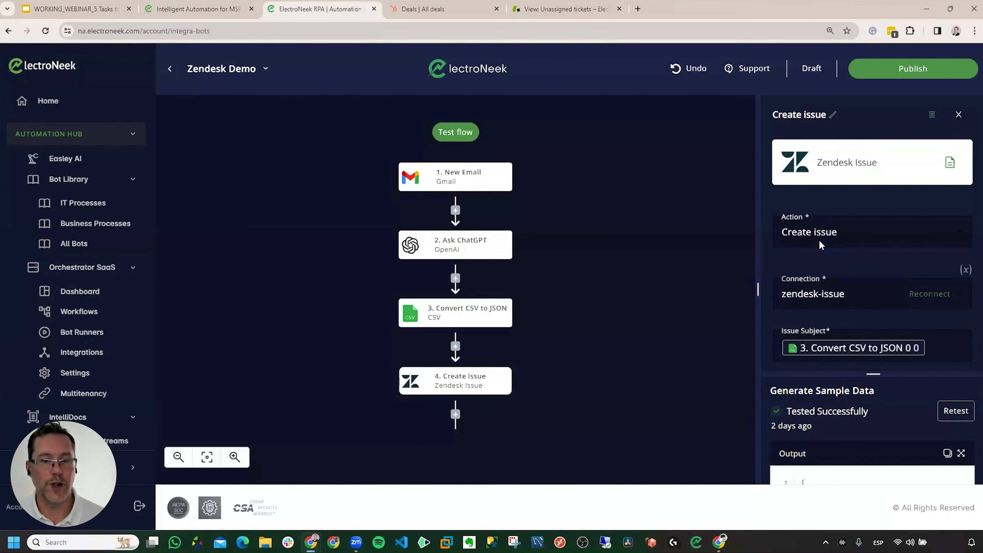
{"action": "scroll", "scroll_direction": "down", "scroll_amount": 3}
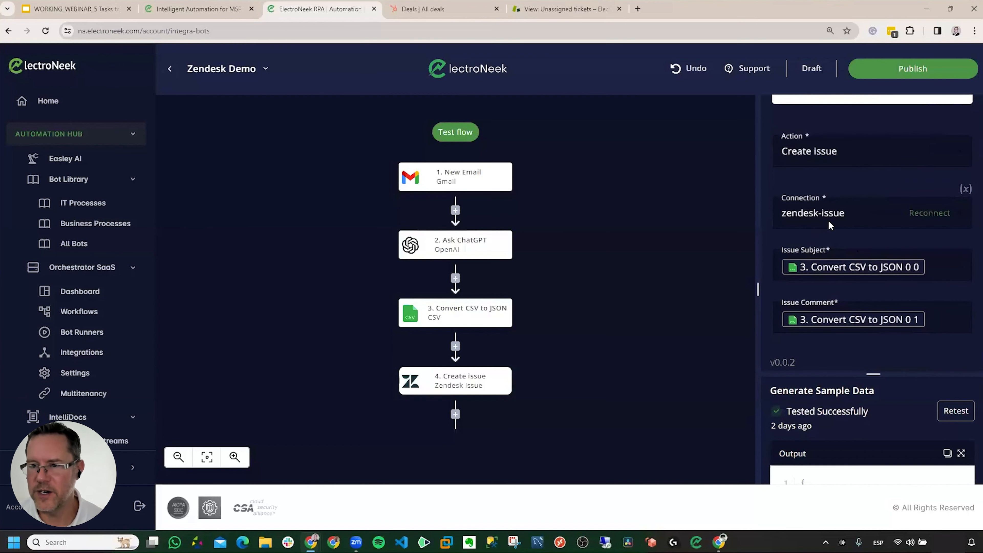
{"action": "mouse_move", "coordinate": [844, 233]}
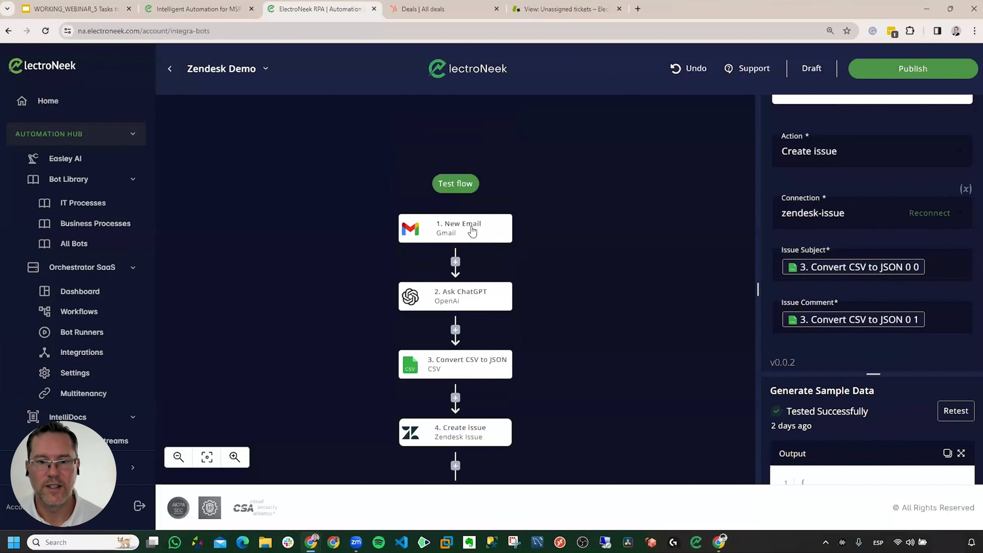
- Read the Support request email in Gmail, then select all inbox conversations to mark unread
{"action": "left_click", "coordinate": [465, 228]}
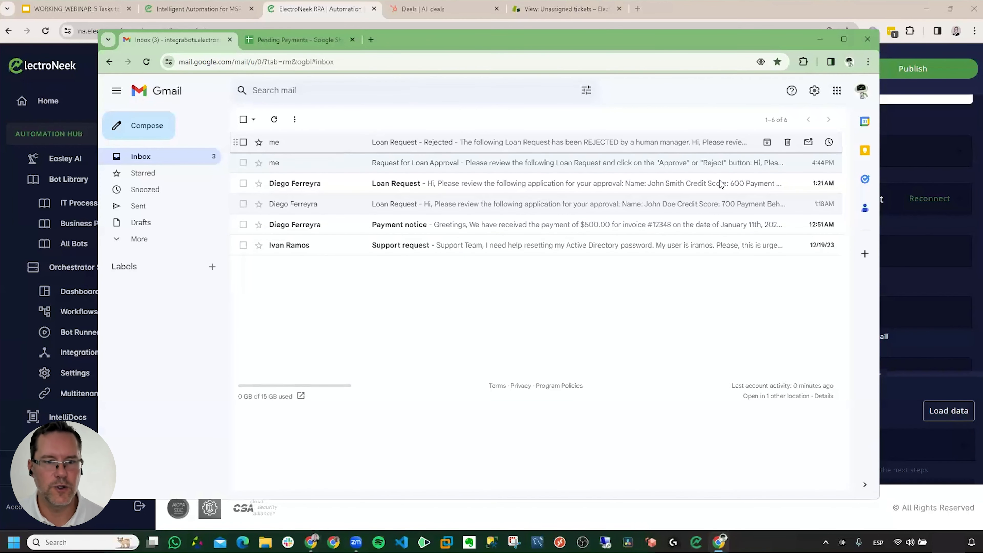
{"action": "mouse_move", "coordinate": [439, 249]}
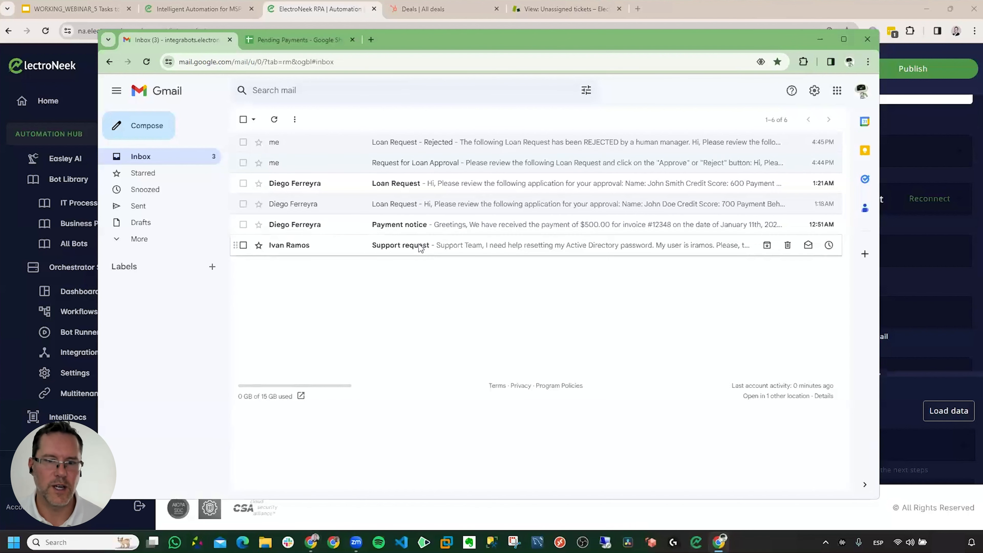
{"action": "left_click", "coordinate": [400, 246]}
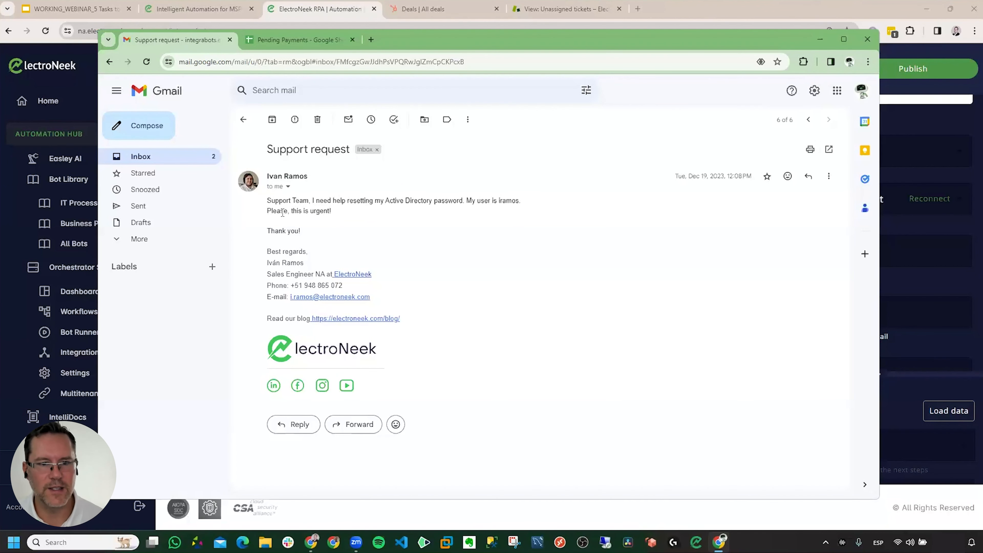
{"action": "mouse_move", "coordinate": [337, 217]}
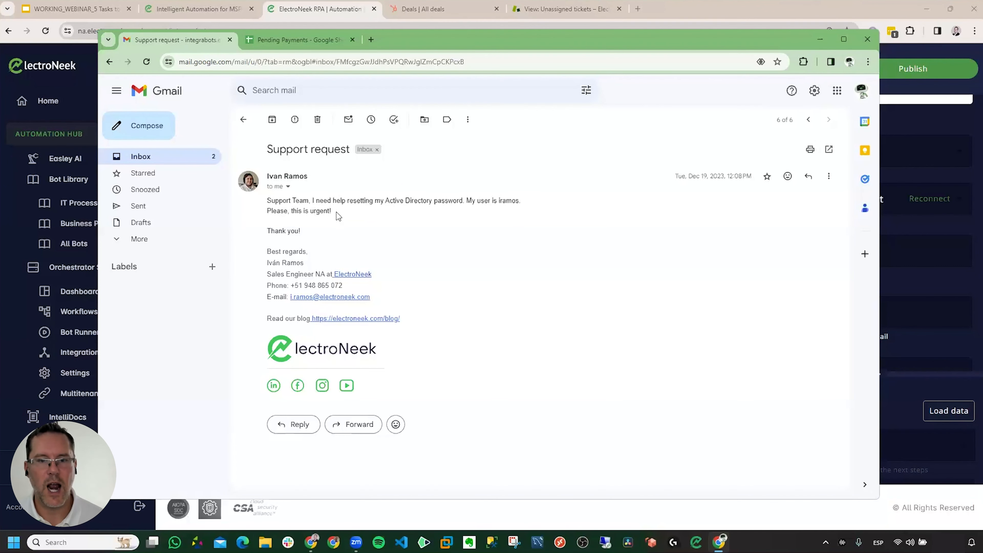
{"action": "mouse_move", "coordinate": [427, 216]}
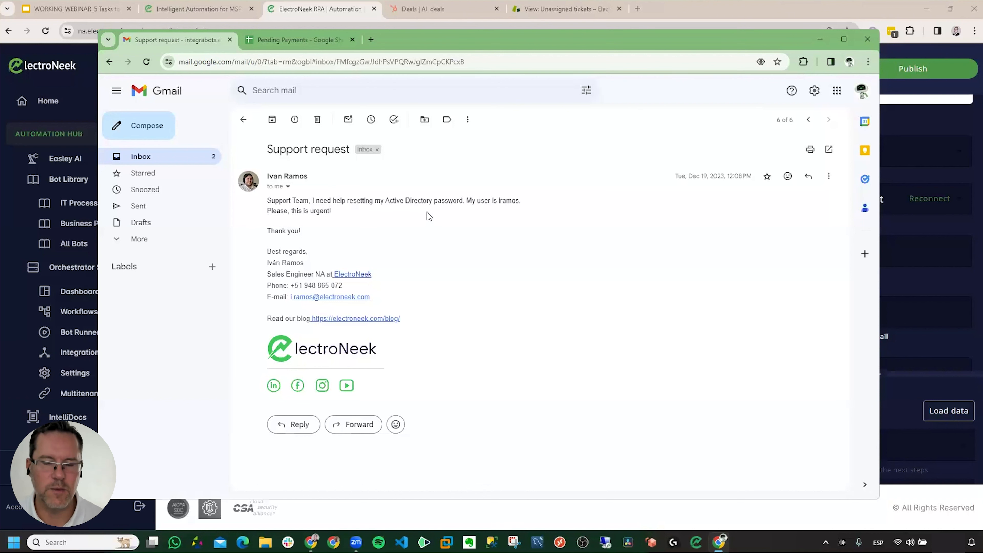
{"action": "mouse_move", "coordinate": [489, 214]}
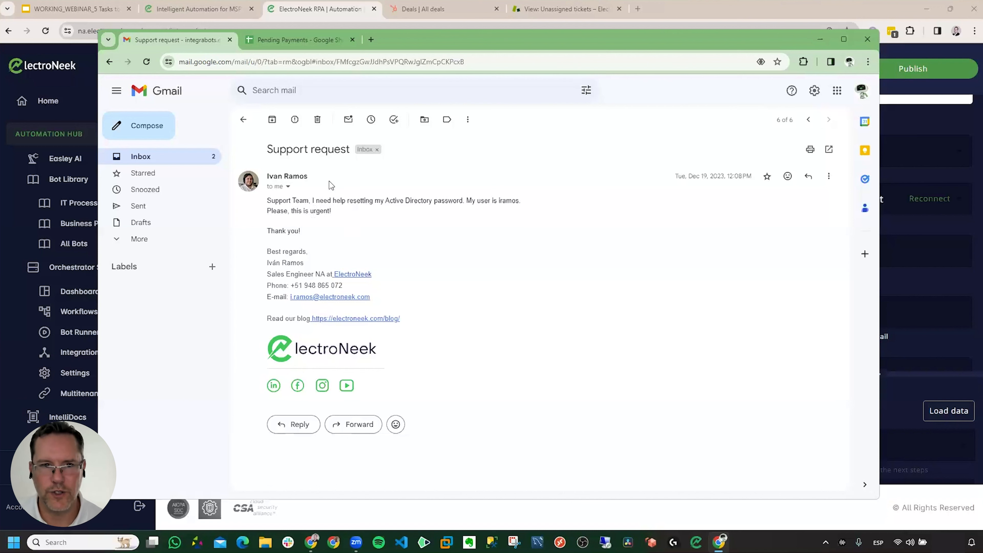
{"action": "left_click", "coordinate": [242, 120]}
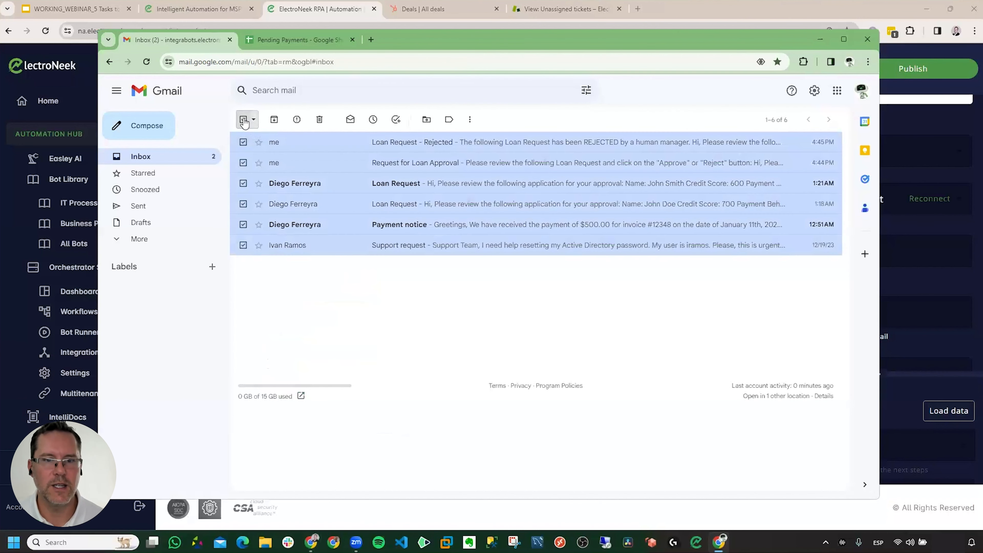
{"action": "left_click", "coordinate": [243, 120]}
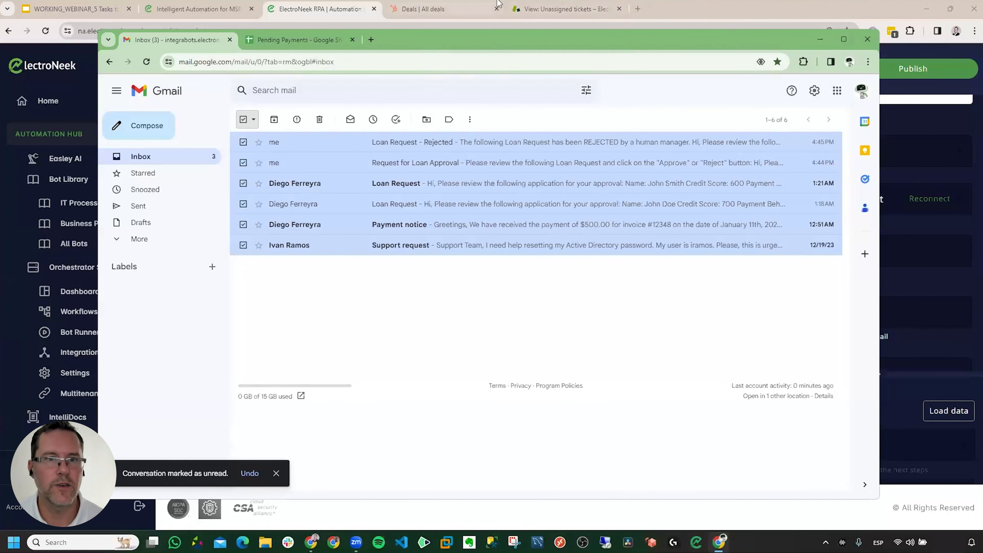
- Load the new email's data and retest Ask ChatGPT to get the Active Directory password reset summary
{"action": "left_click", "coordinate": [319, 9]}
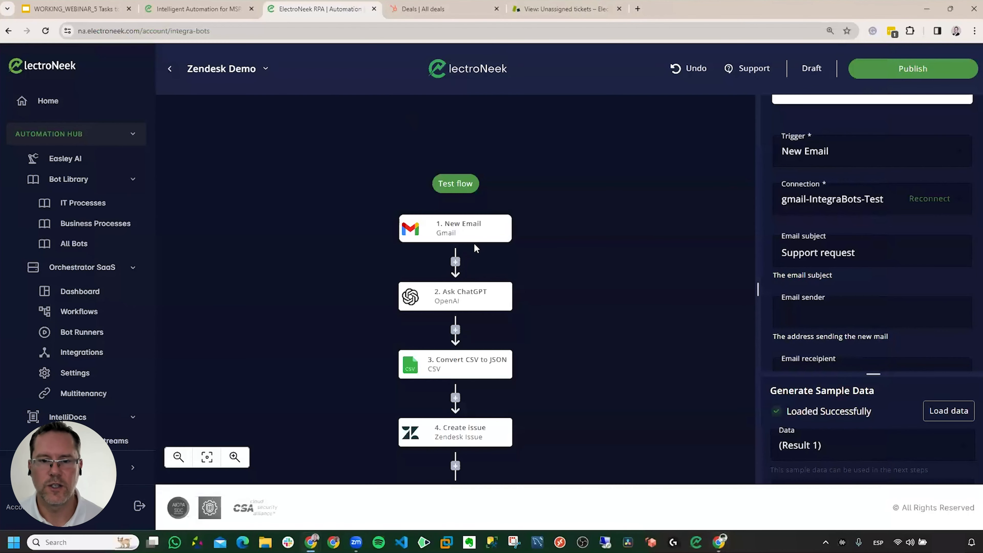
{"action": "left_click", "coordinate": [949, 410]}
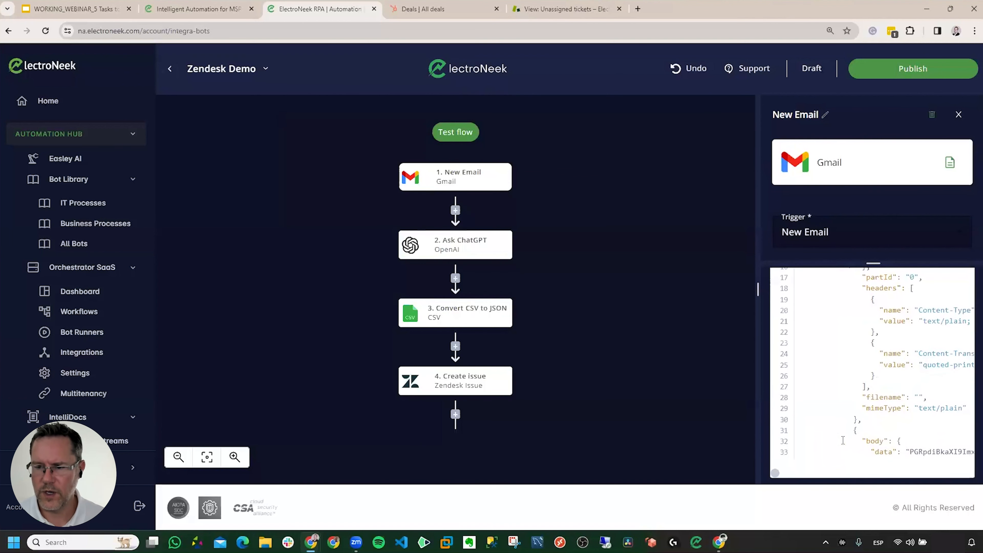
{"action": "left_click", "coordinate": [484, 248]}
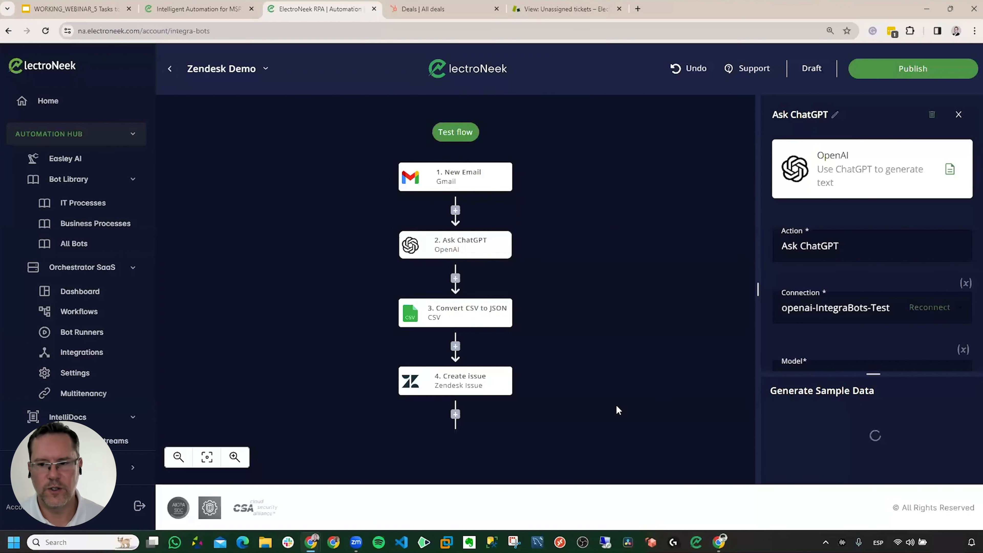
{"action": "mouse_move", "coordinate": [655, 409]}
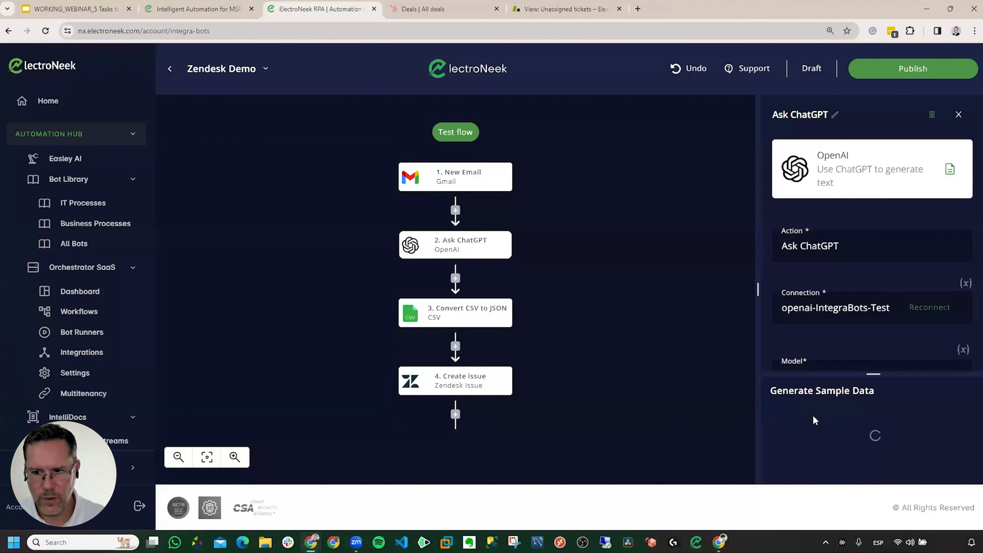
{"action": "mouse_move", "coordinate": [638, 400]}
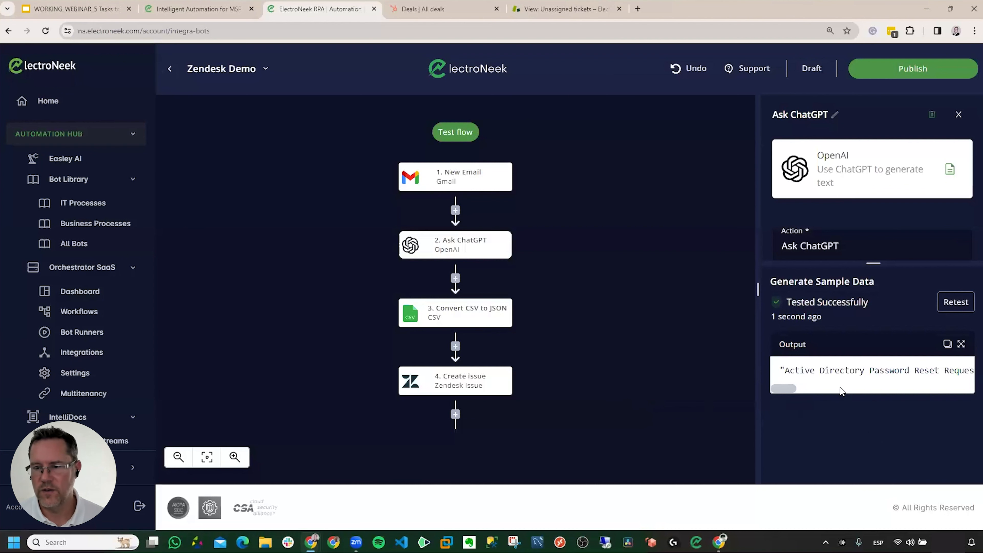
{"action": "double_click", "coordinate": [795, 371]}
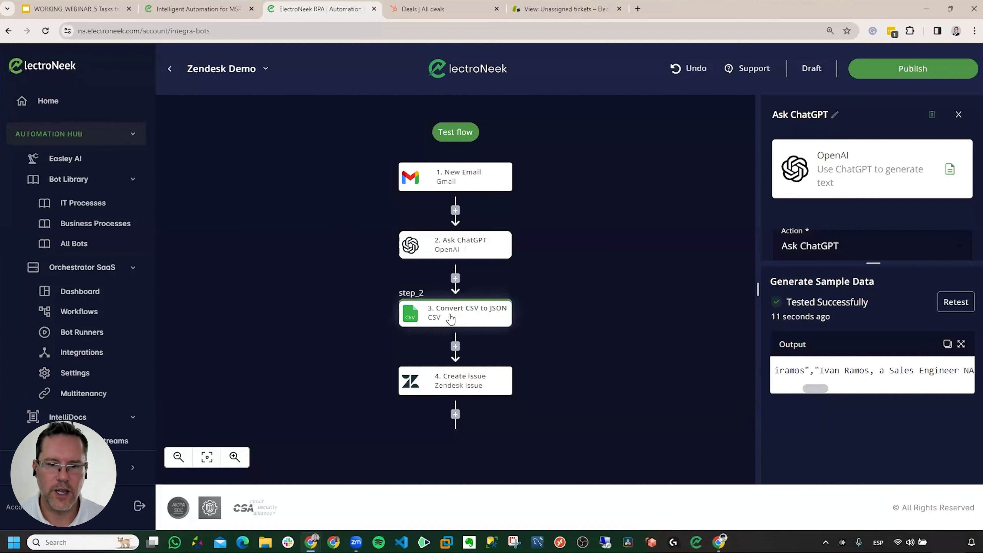
- Retest Convert CSV to JSON and Create issue so a new Zendesk ticket is created
{"action": "left_click", "coordinate": [454, 313]}
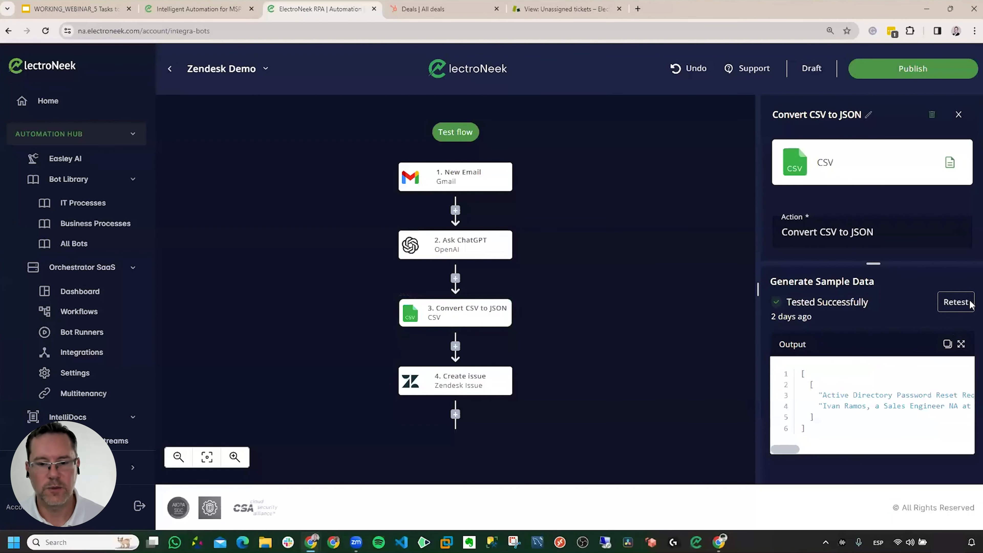
{"action": "left_click", "coordinate": [956, 302]}
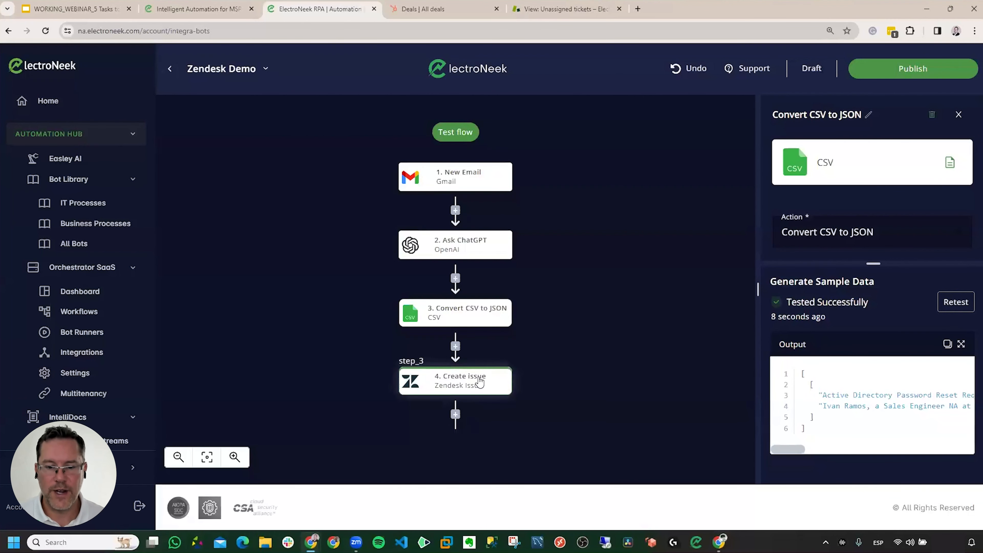
{"action": "left_click", "coordinate": [459, 381]}
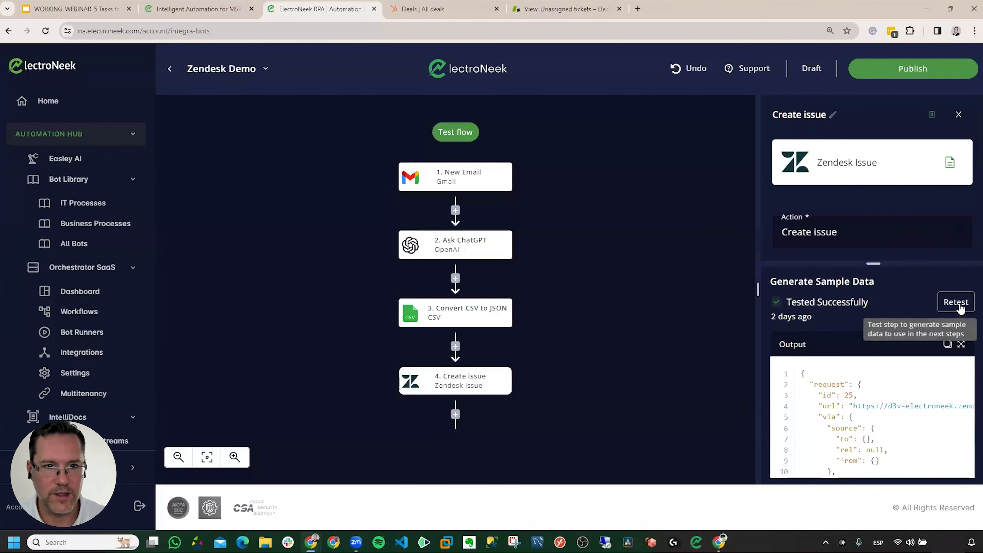
{"action": "left_click", "coordinate": [956, 302]}
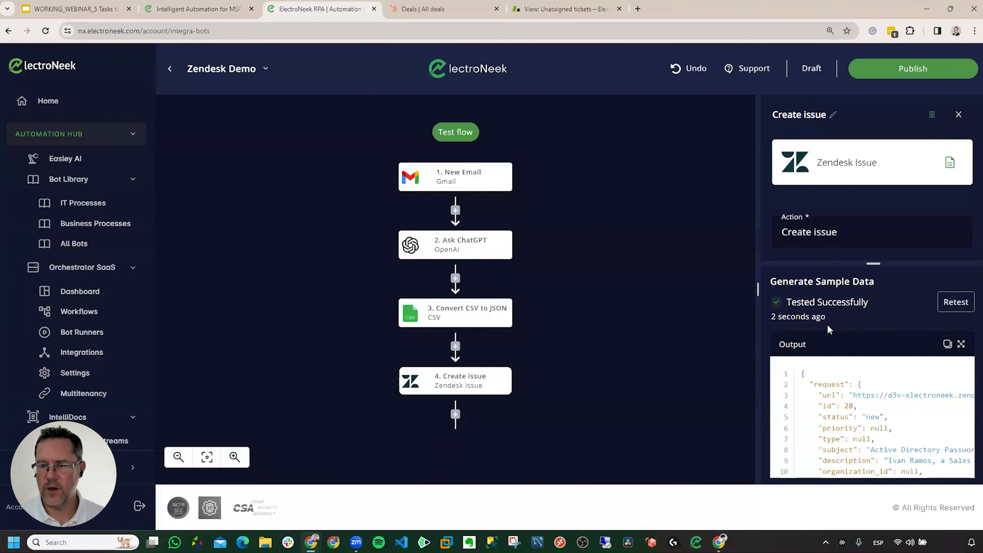
- Scroll through the Create issue output JSON for ticket id 28 and switch to Zendesk
{"action": "scroll", "scroll_direction": "down", "scroll_amount": 3}
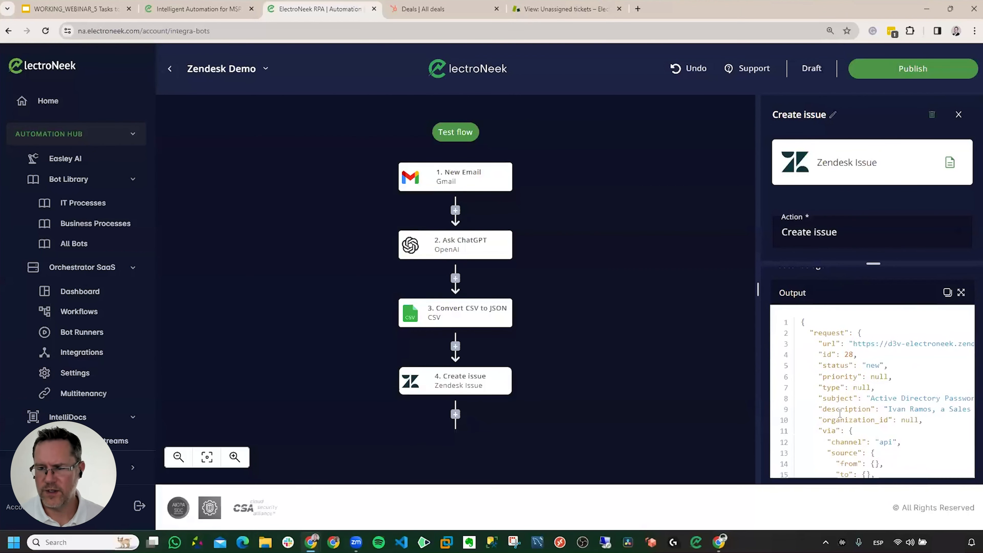
{"action": "scroll", "scroll_direction": "down", "scroll_amount": 3}
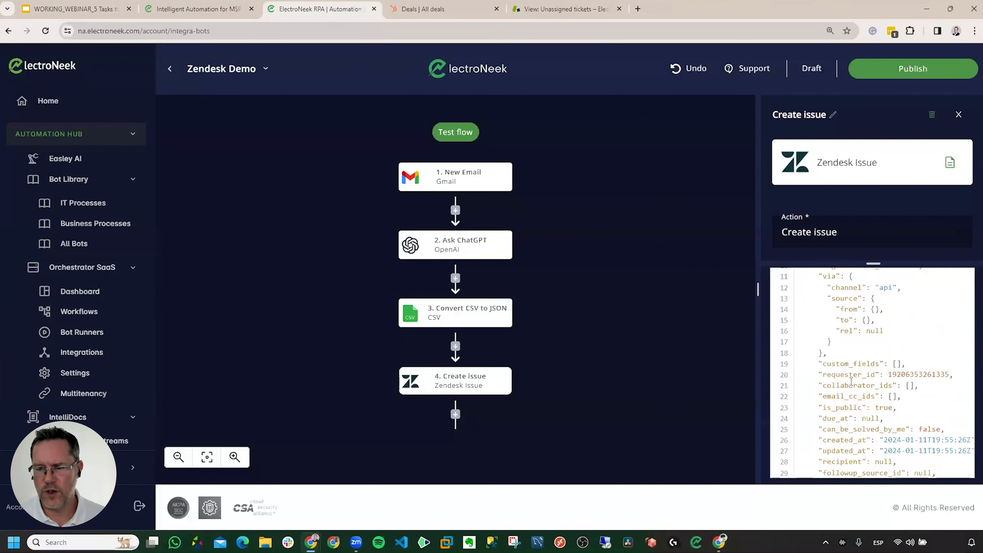
{"action": "scroll", "scroll_direction": "down", "scroll_amount": 3}
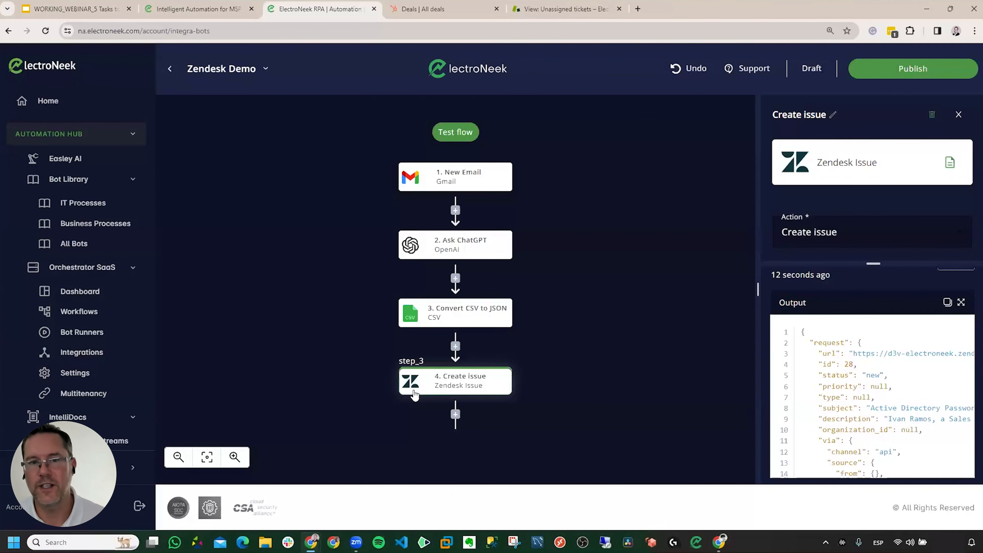
{"action": "left_click", "coordinate": [563, 9]}
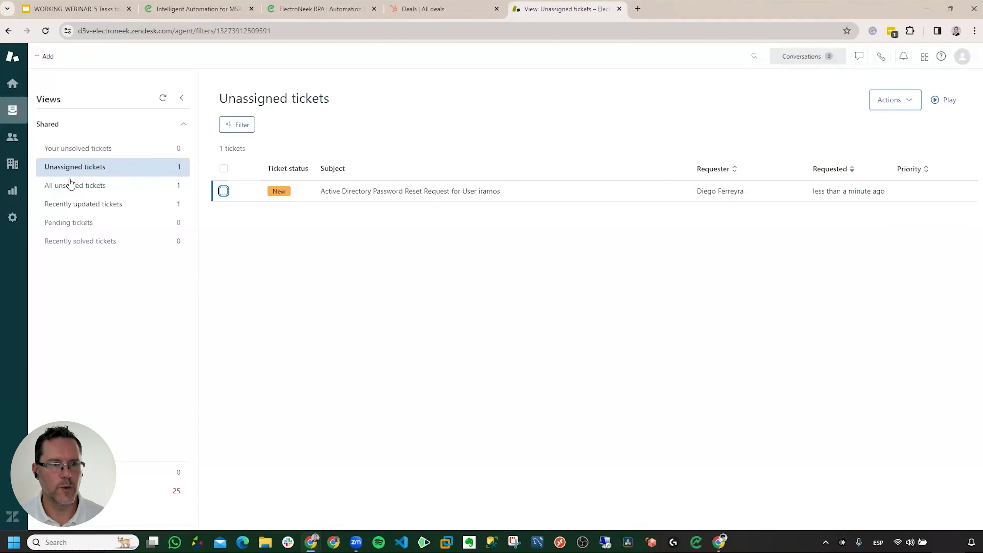
{"action": "mouse_move", "coordinate": [304, 138]}
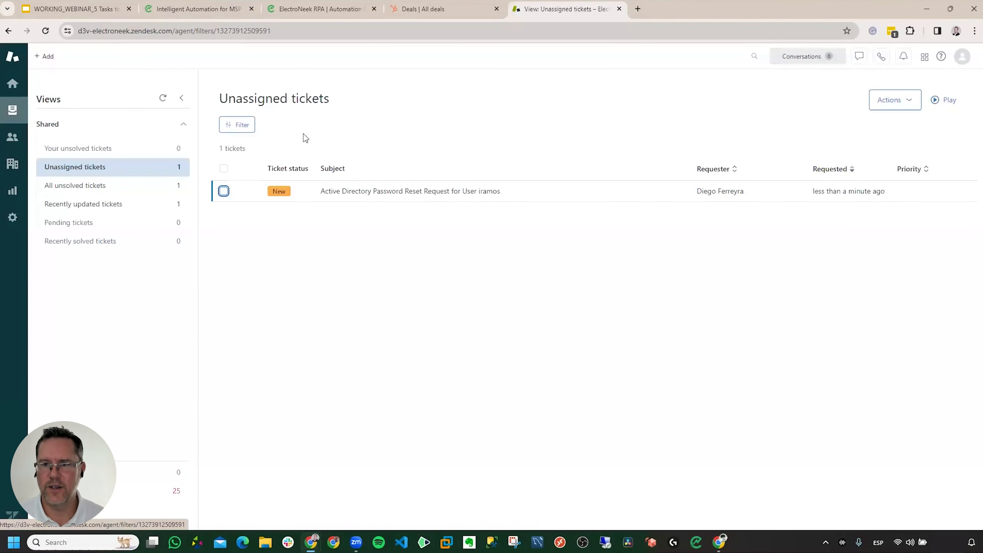
{"action": "mouse_move", "coordinate": [626, 189]}
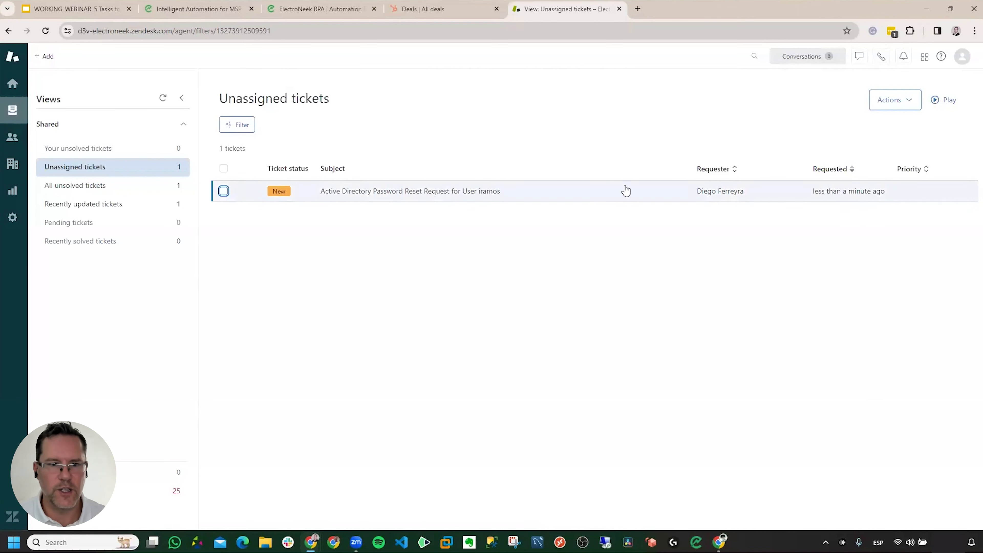
{"action": "mouse_move", "coordinate": [410, 194]}
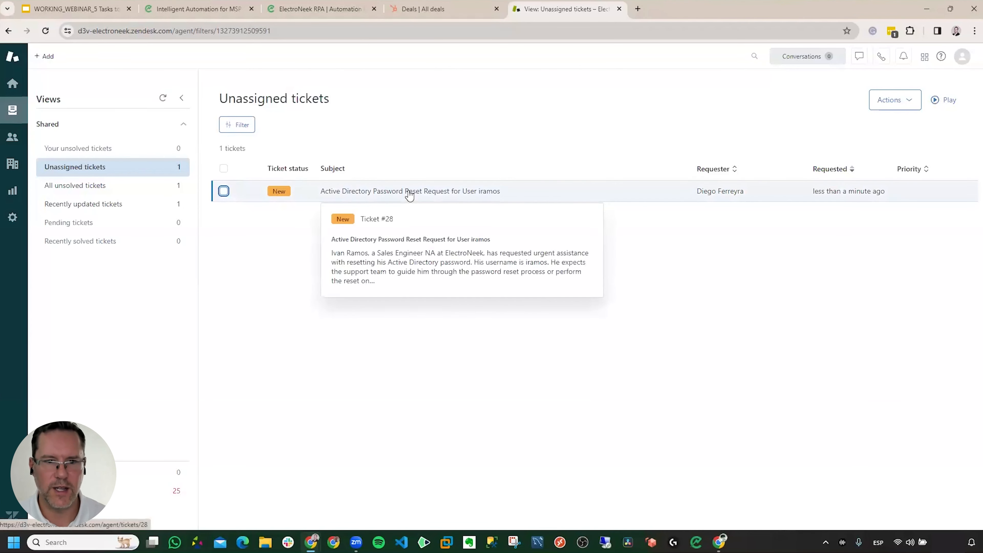
{"action": "left_click", "coordinate": [409, 192]}
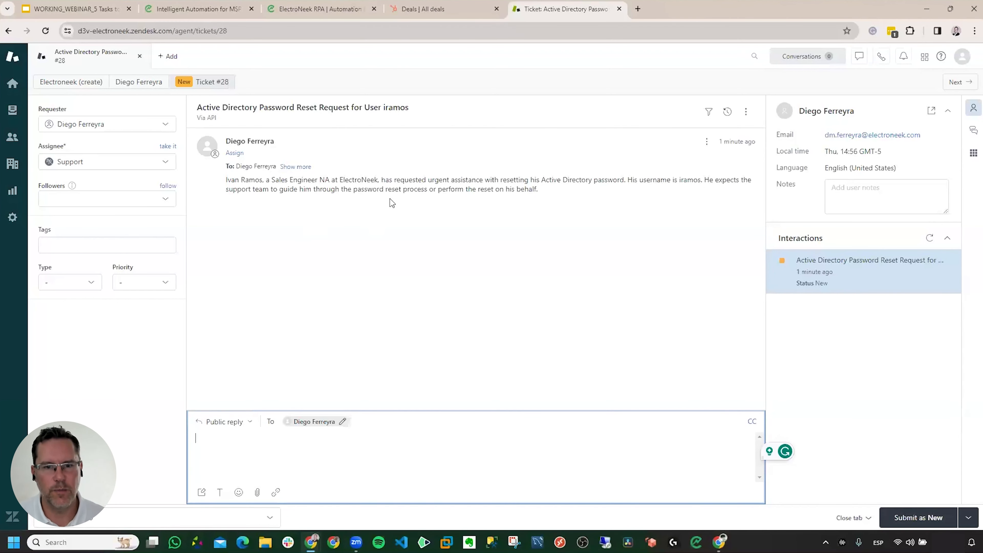
{"action": "mouse_move", "coordinate": [470, 200]}
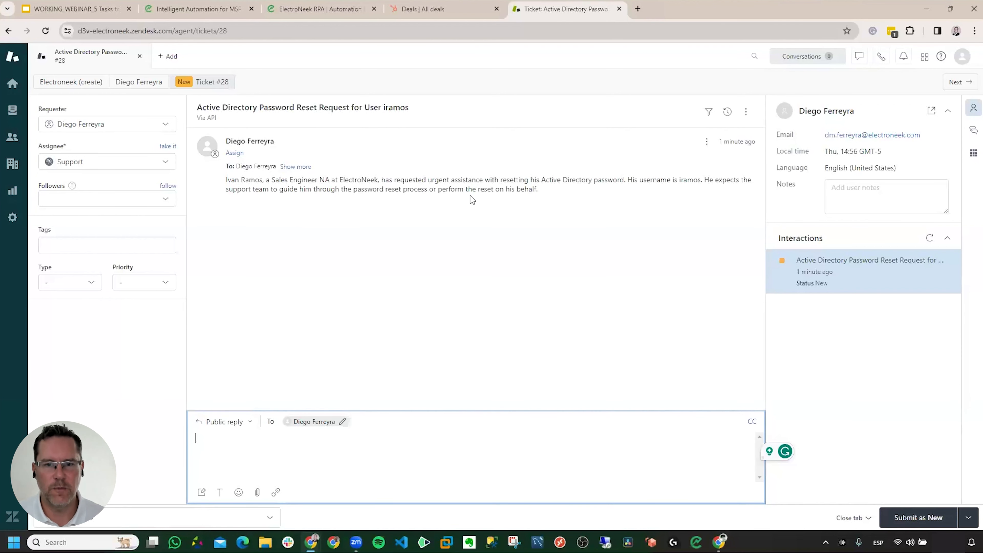